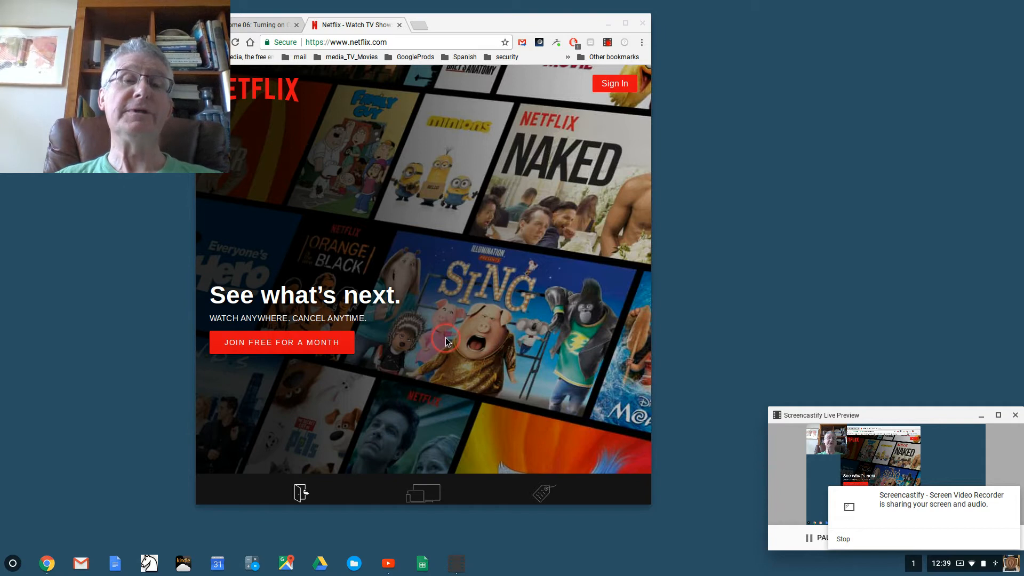
mouse_move(416, 222)
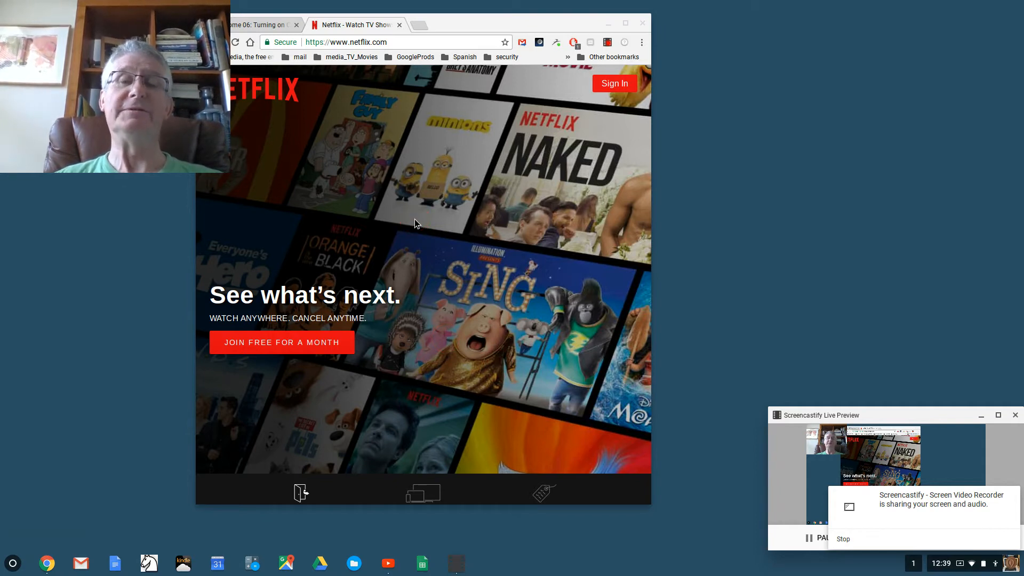
Select the netflix.com address in the address bar for copying
left_click(434, 42)
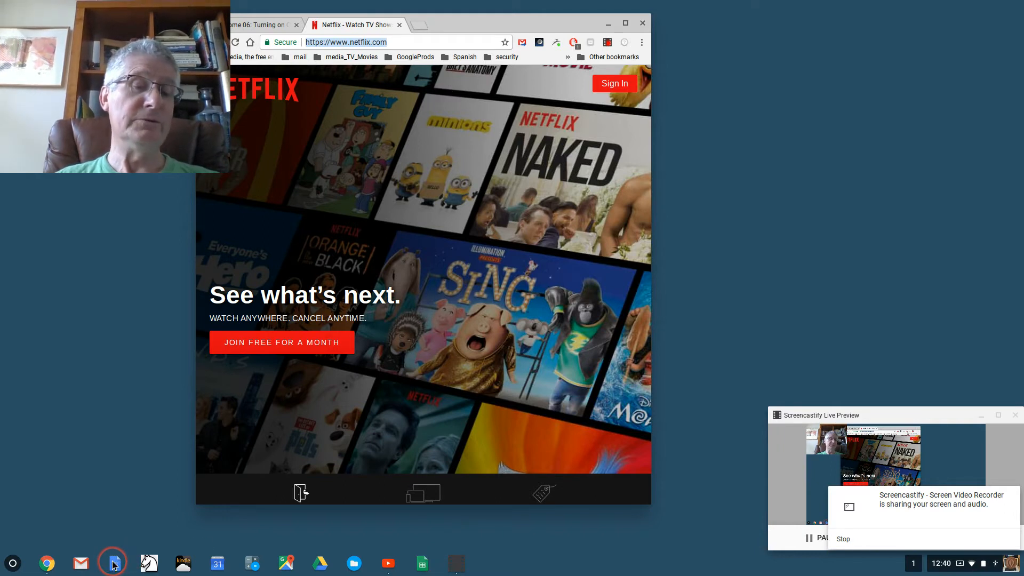
mouse_move(114, 564)
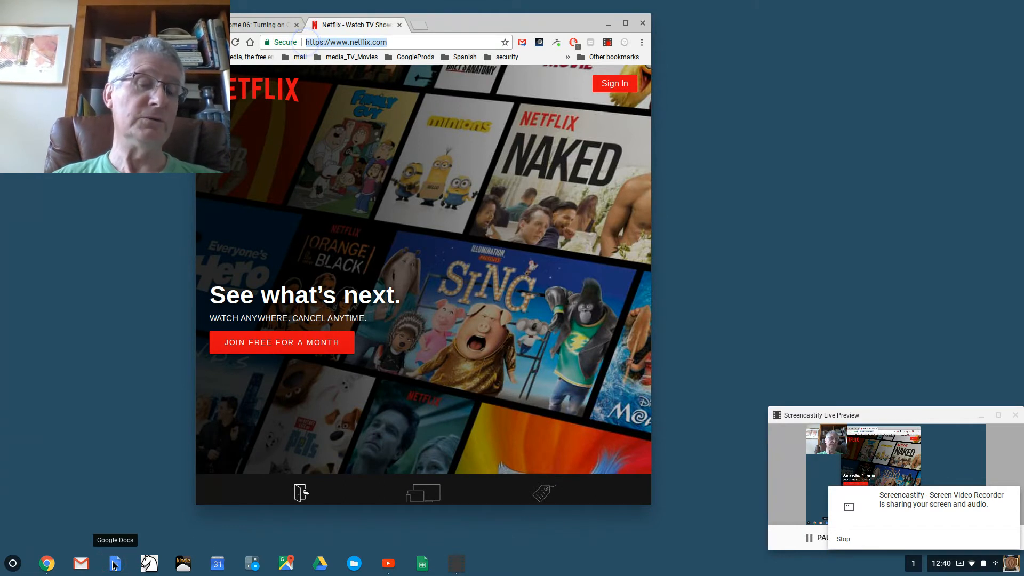
left_click(115, 563)
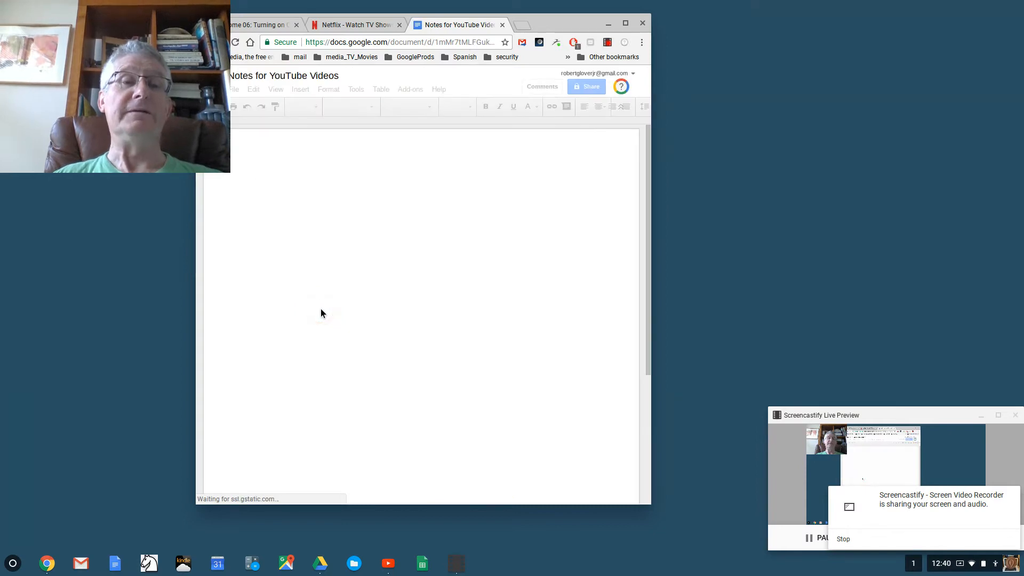
left_click(359, 235)
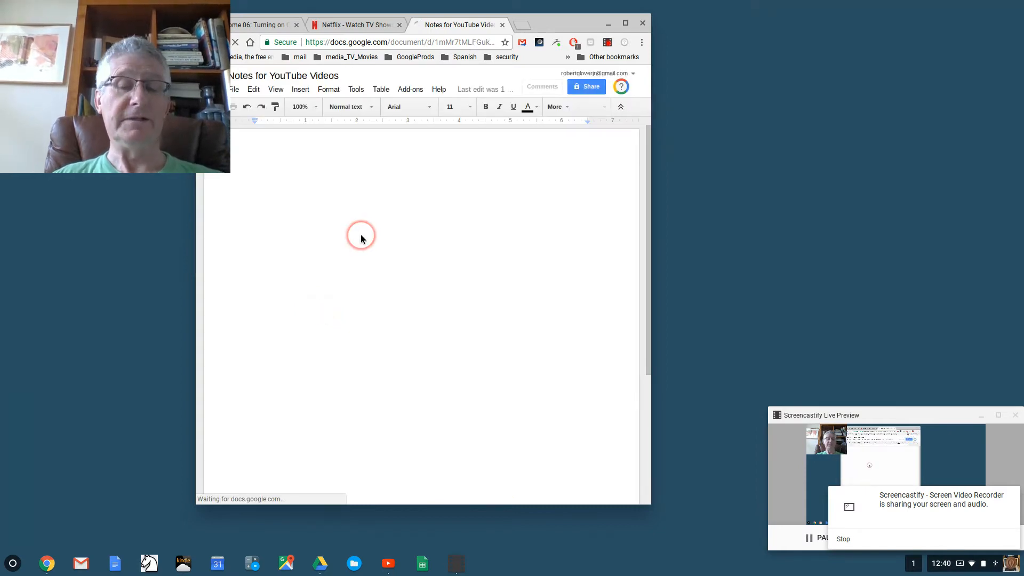
type("https://www.netflix.com/")
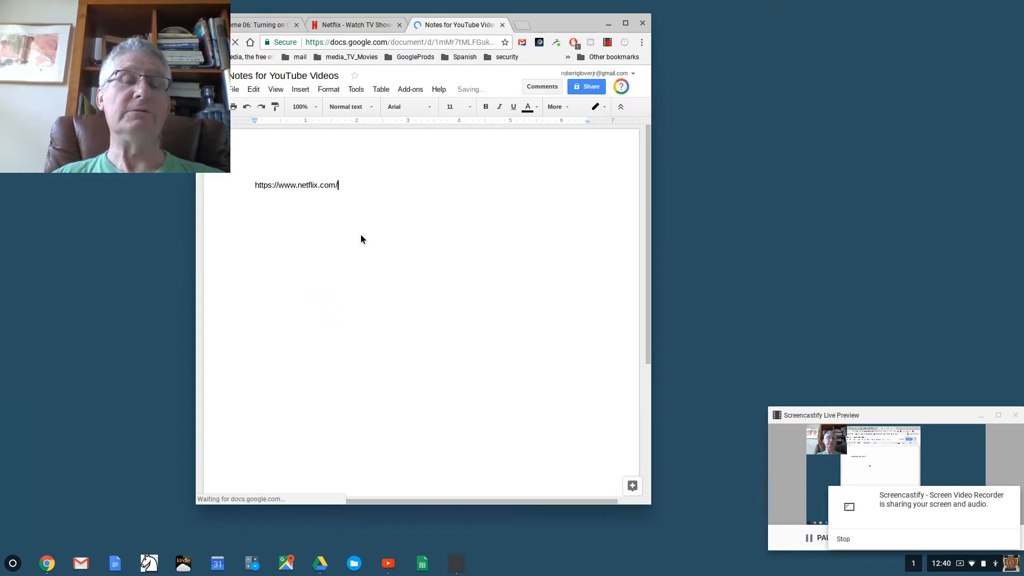
key("Backspace")
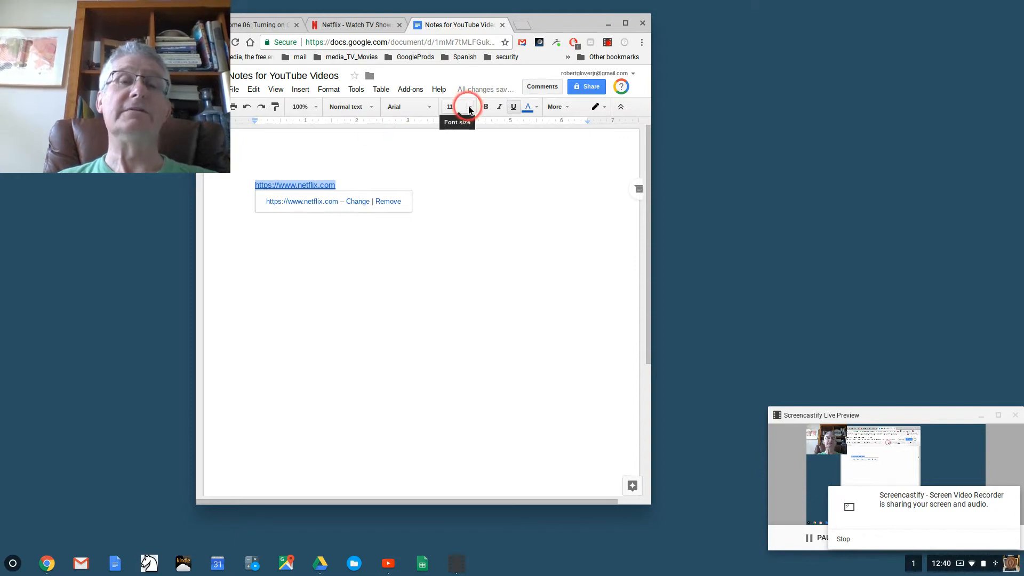
Enlarge the Netflix link text to 36 point and then to 60 point
left_click(469, 107)
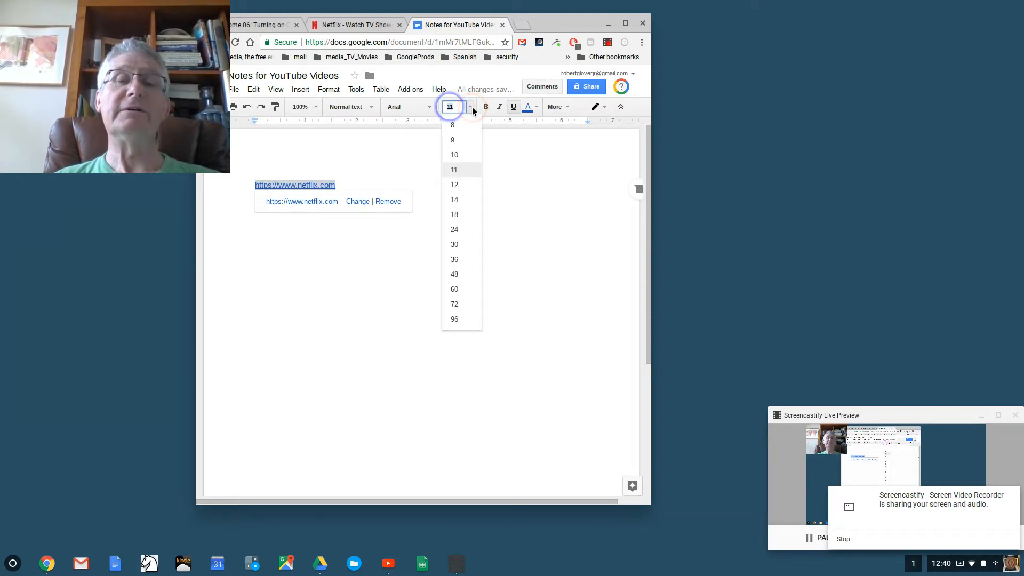
left_click(455, 258)
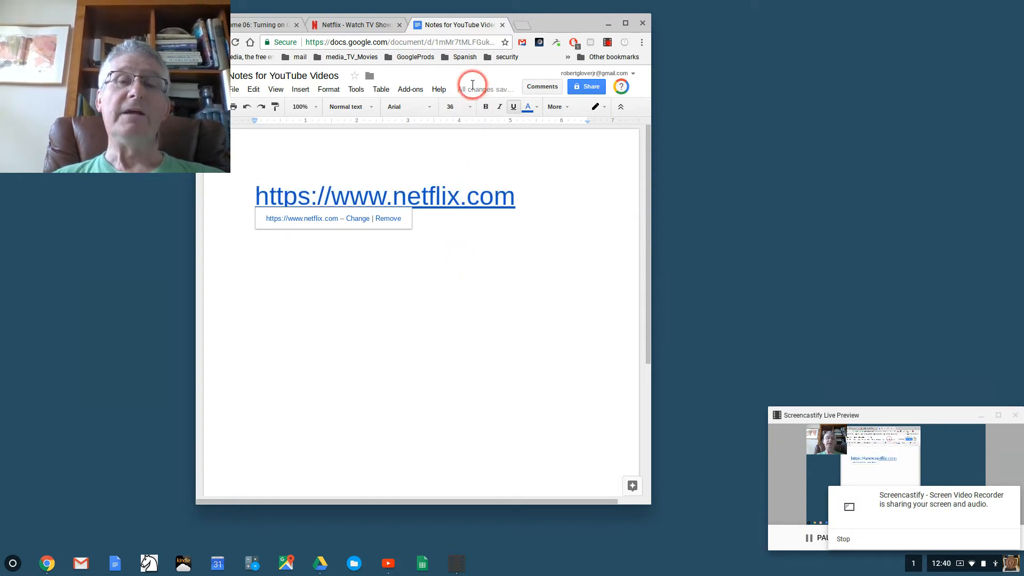
left_click(450, 106)
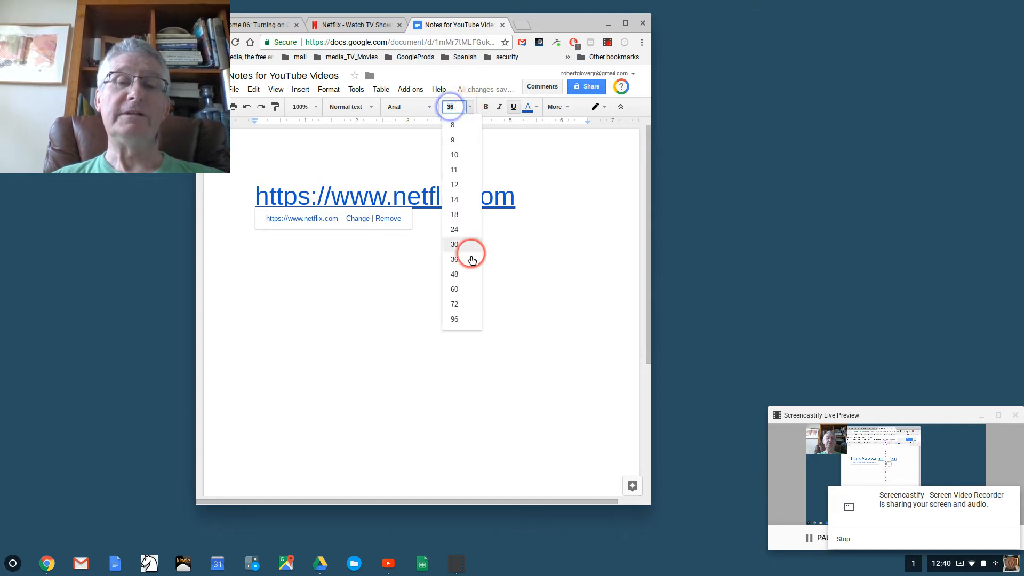
left_click(455, 289)
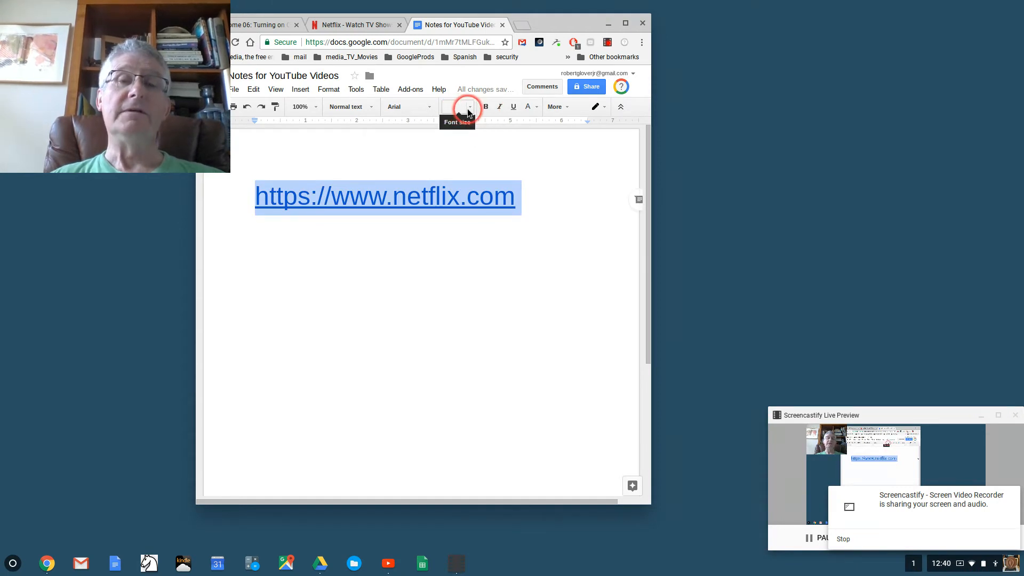
left_click(465, 106)
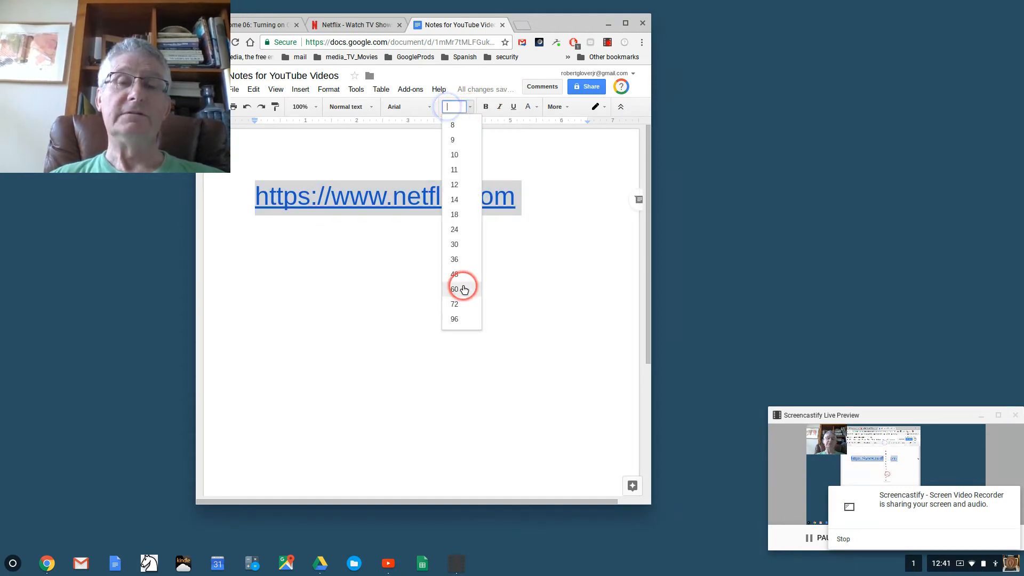
left_click(454, 288)
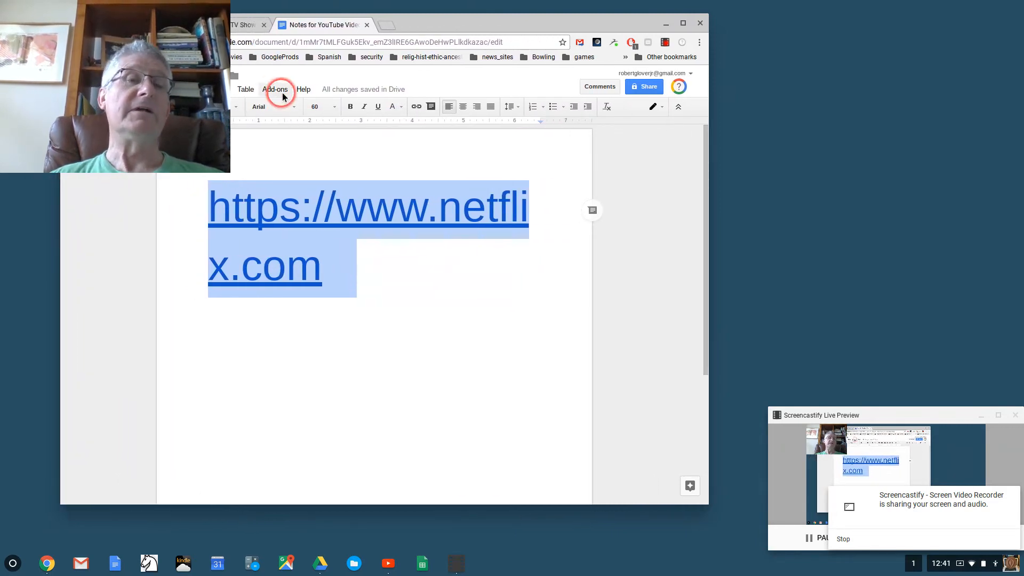
Reduce the Netflix link to 48 then 36 point so it fits on one line
left_click(333, 106)
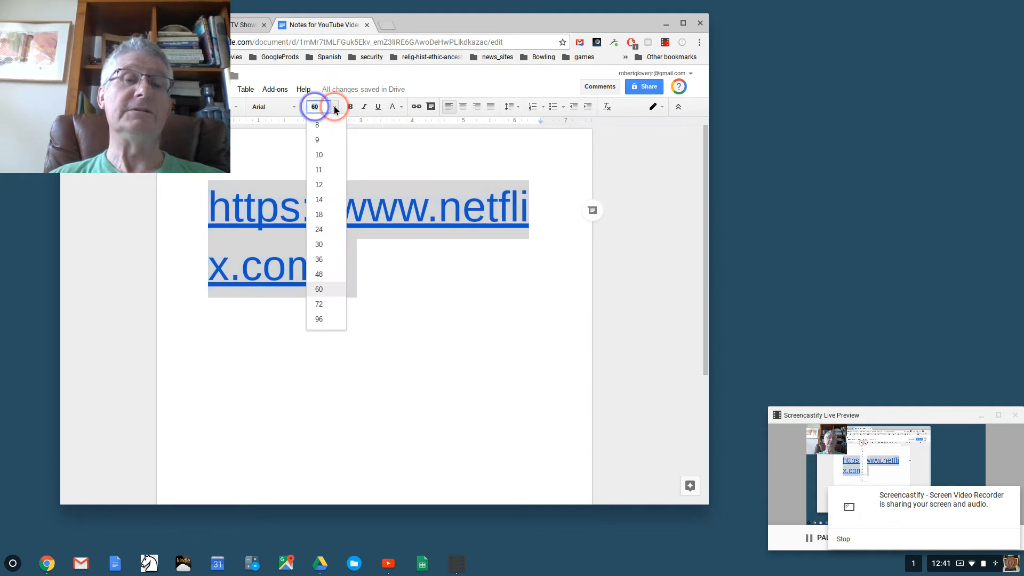
left_click(319, 274)
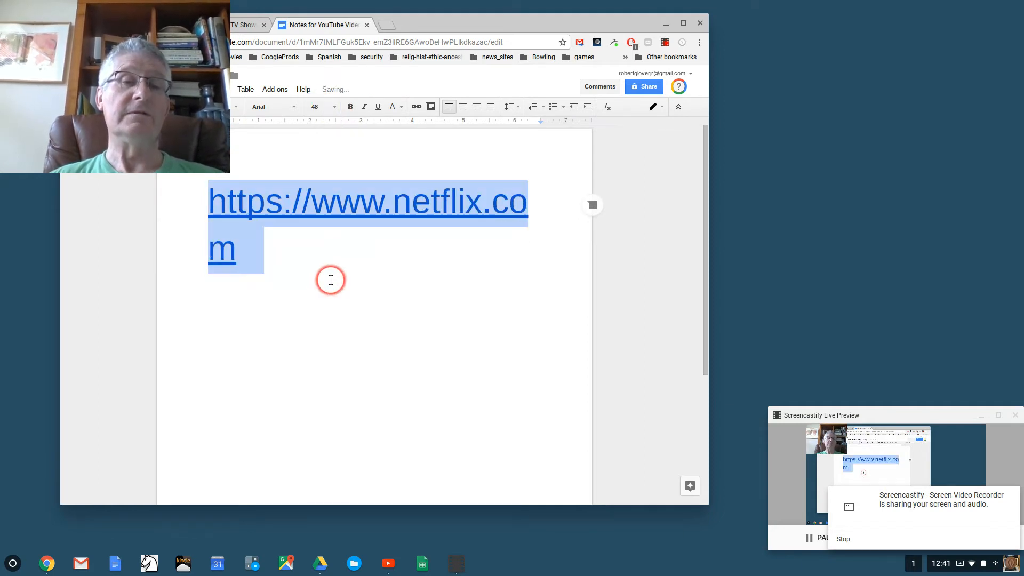
left_click(333, 107)
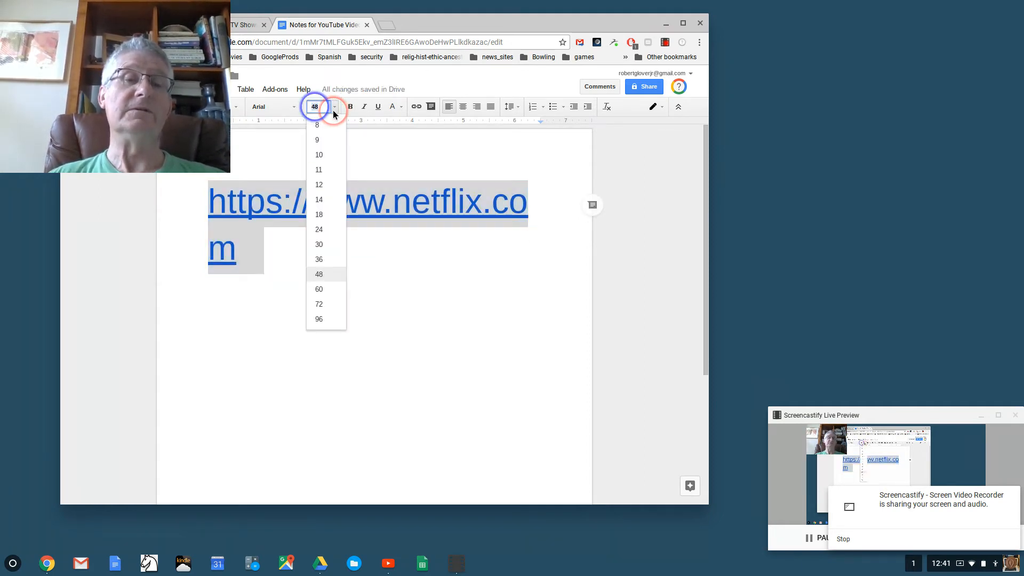
left_click(319, 258)
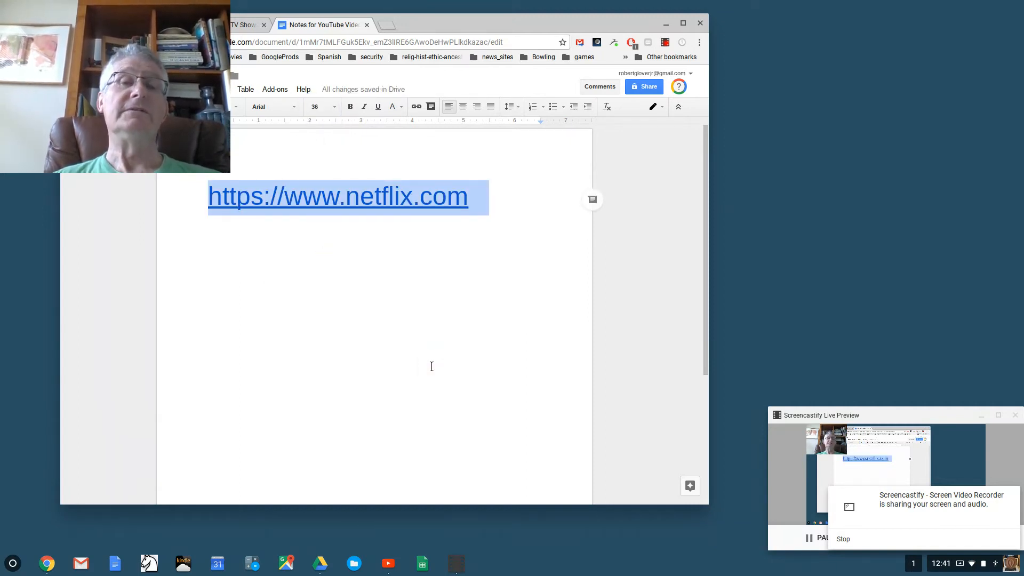
left_click(408, 196)
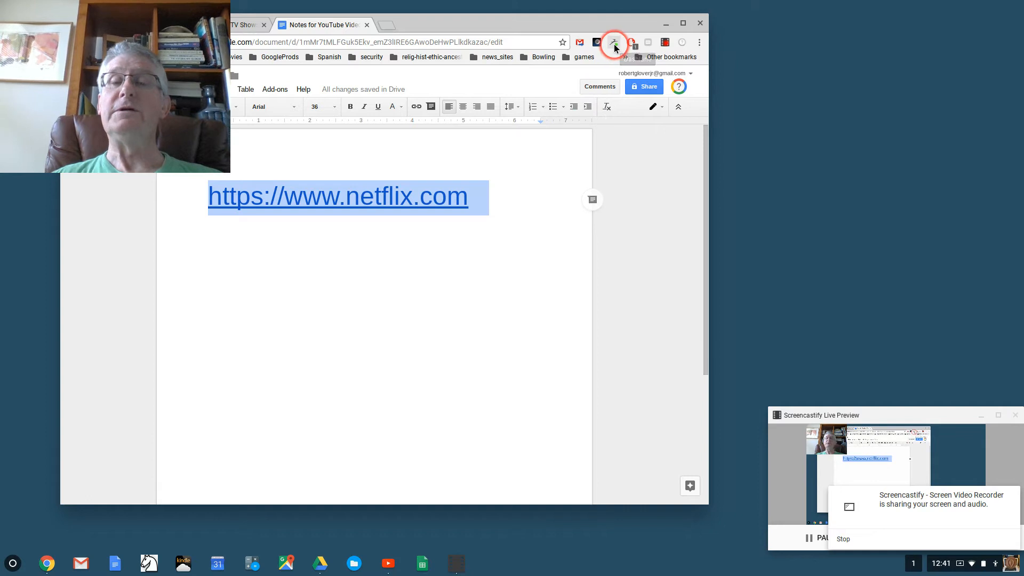
mouse_move(613, 42)
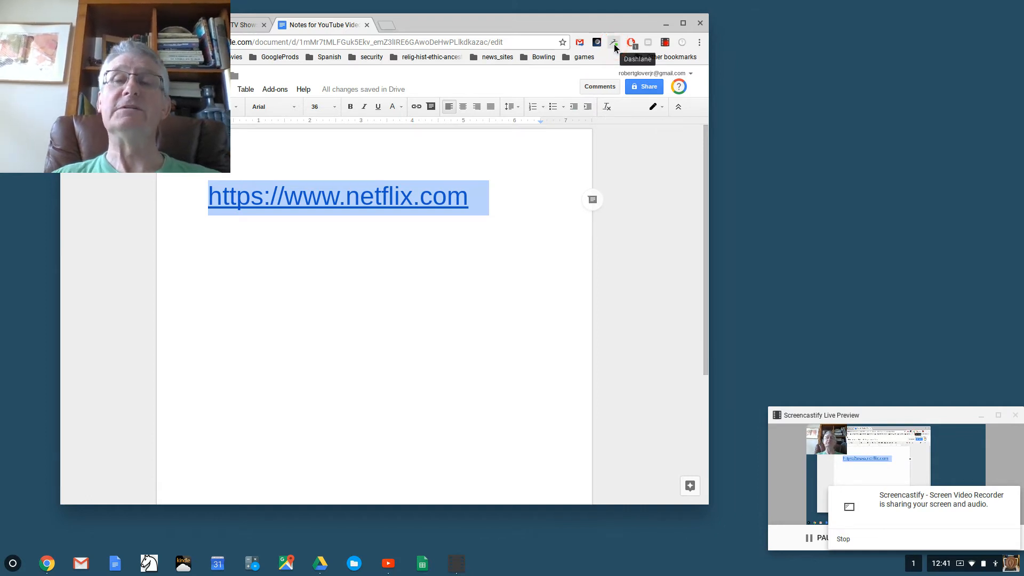
Search Dashlane for 'net' and launch the saved netflix.com ELIZABETH login
left_click(614, 43)
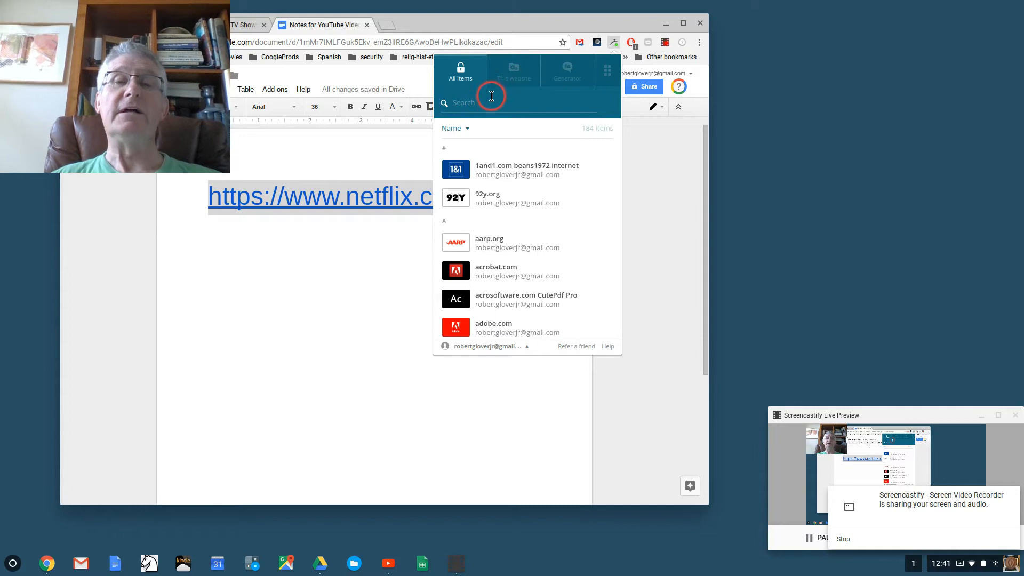
type("n")
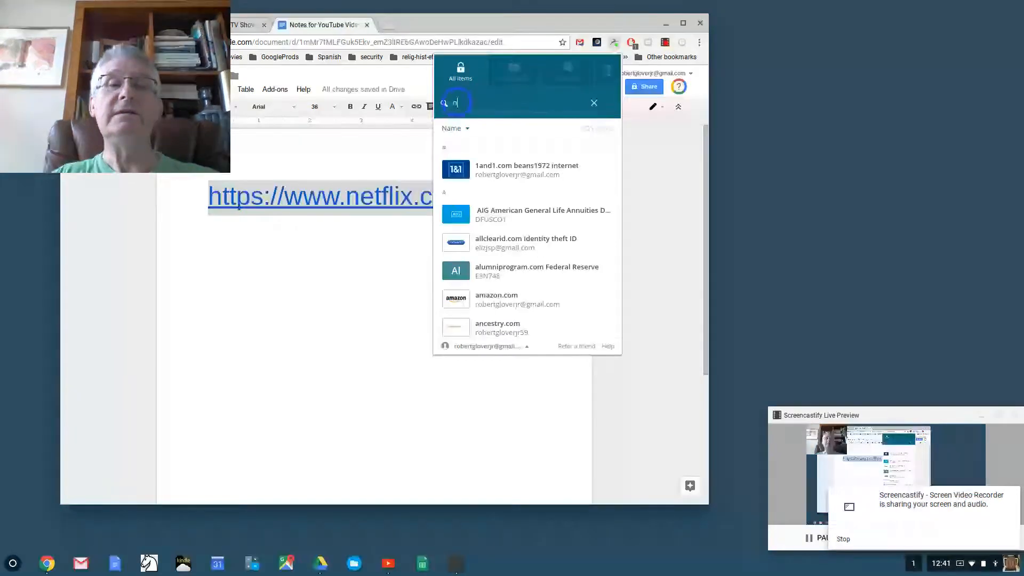
type("etfl")
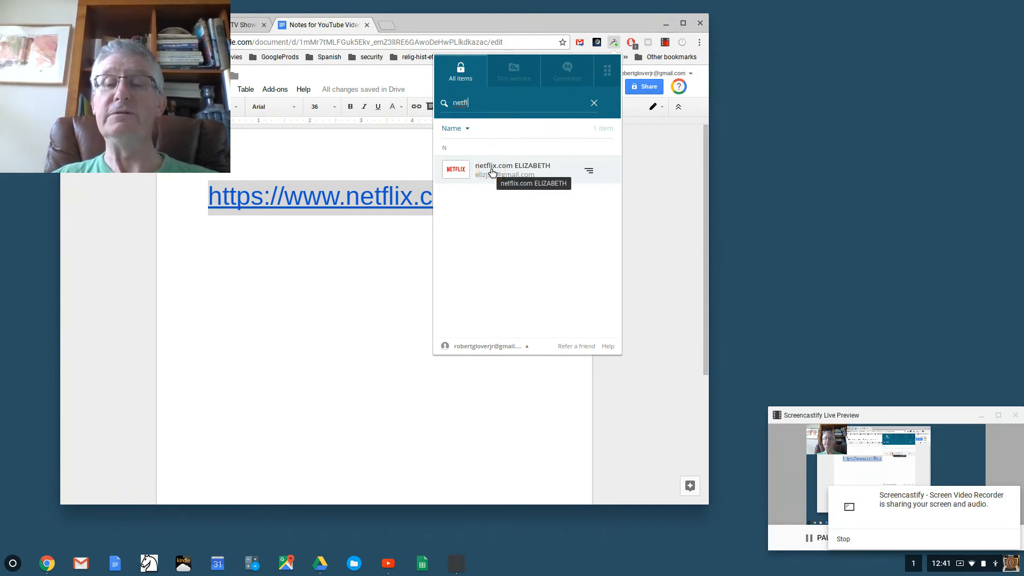
left_click(491, 169)
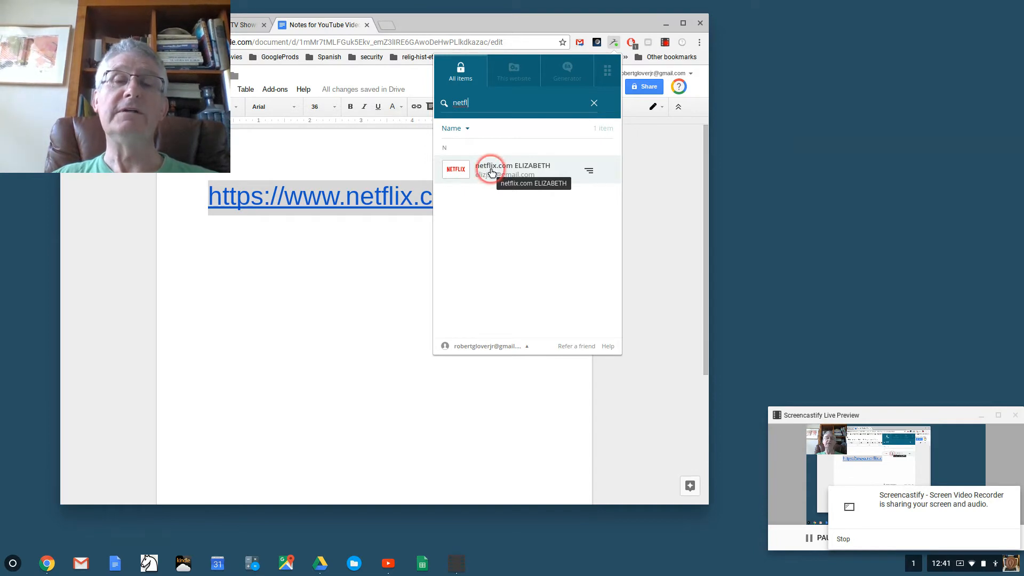
left_click(513, 167)
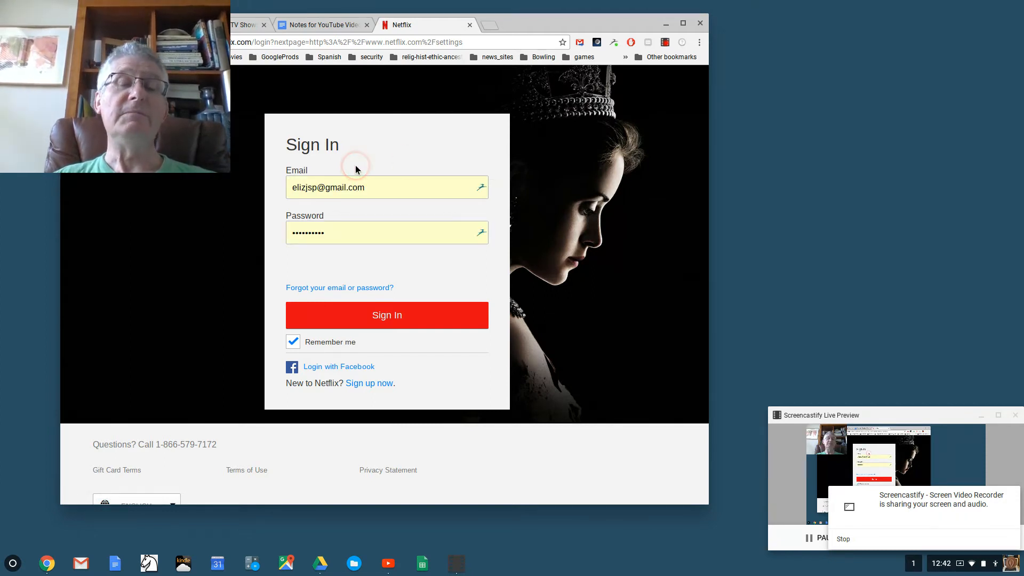
mouse_move(359, 257)
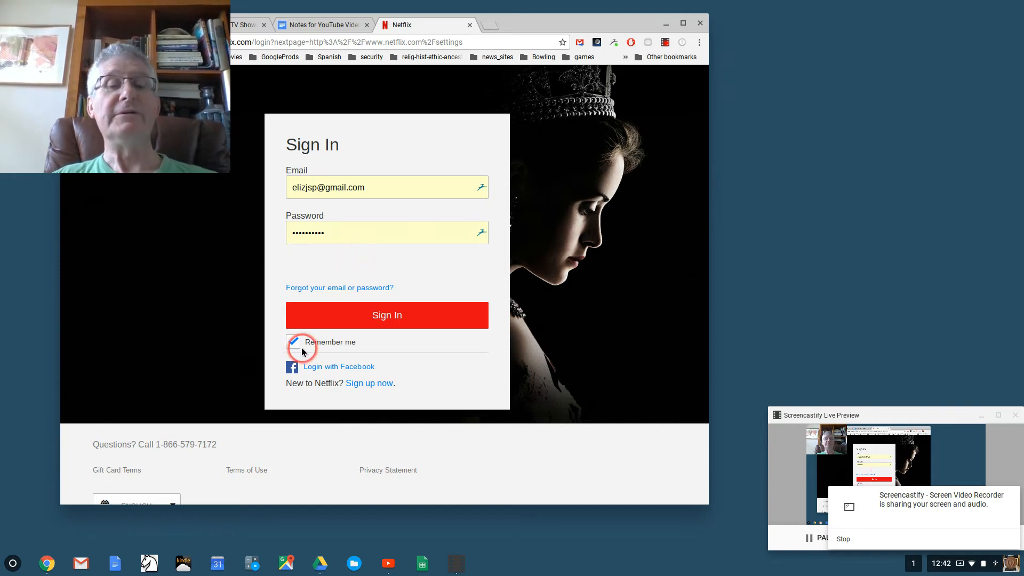
Sign in to Netflix with Remember me checked using the autofilled credentials
left_click(293, 341)
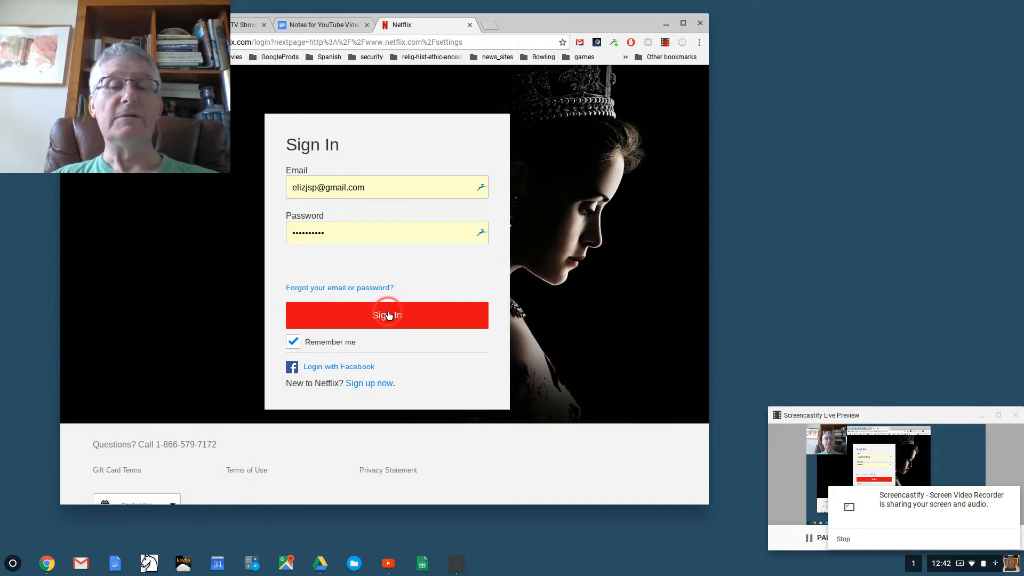
left_click(386, 315)
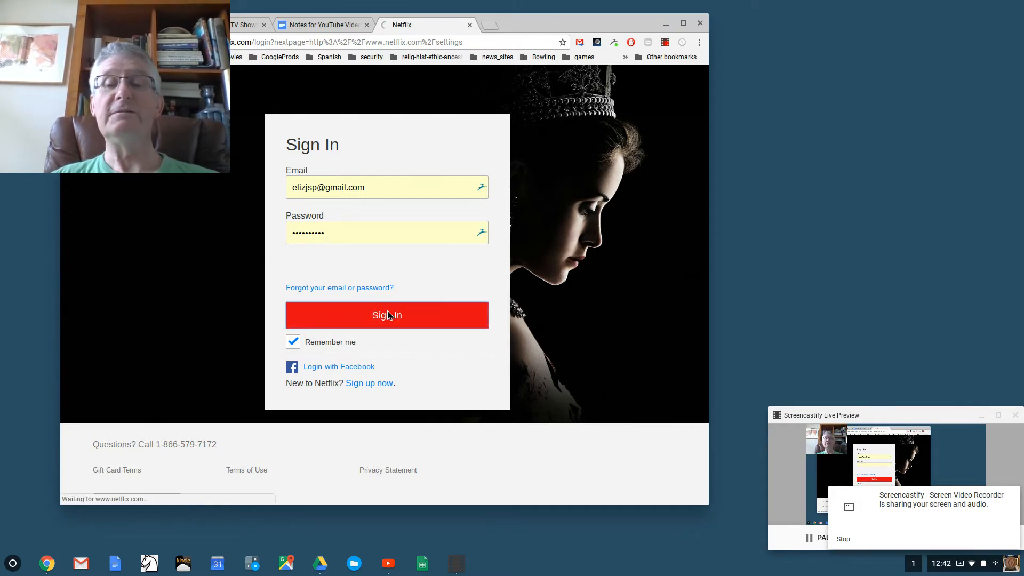
left_click(387, 315)
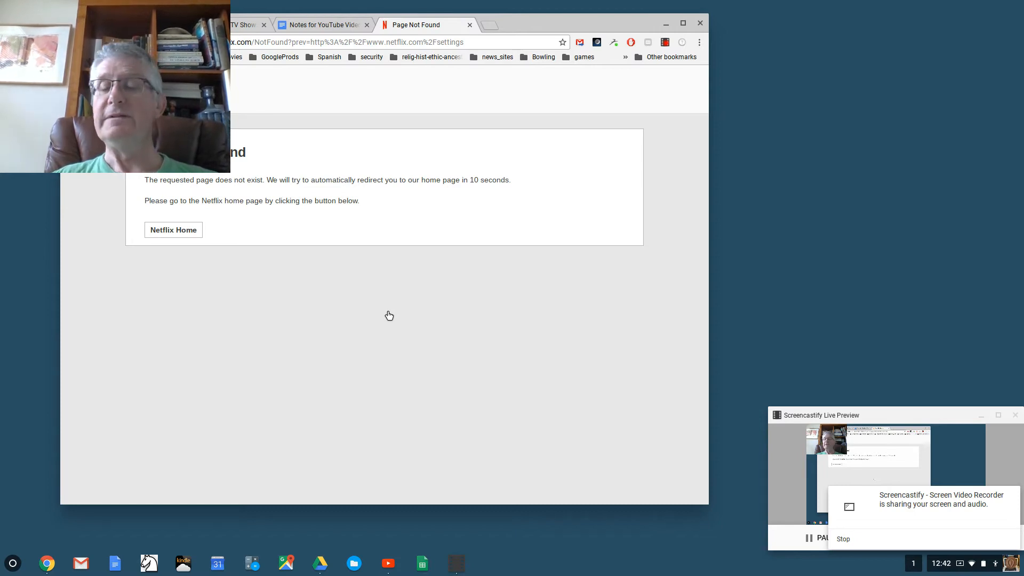
Return from the Page Not Found error to the Netflix home page
left_click(264, 302)
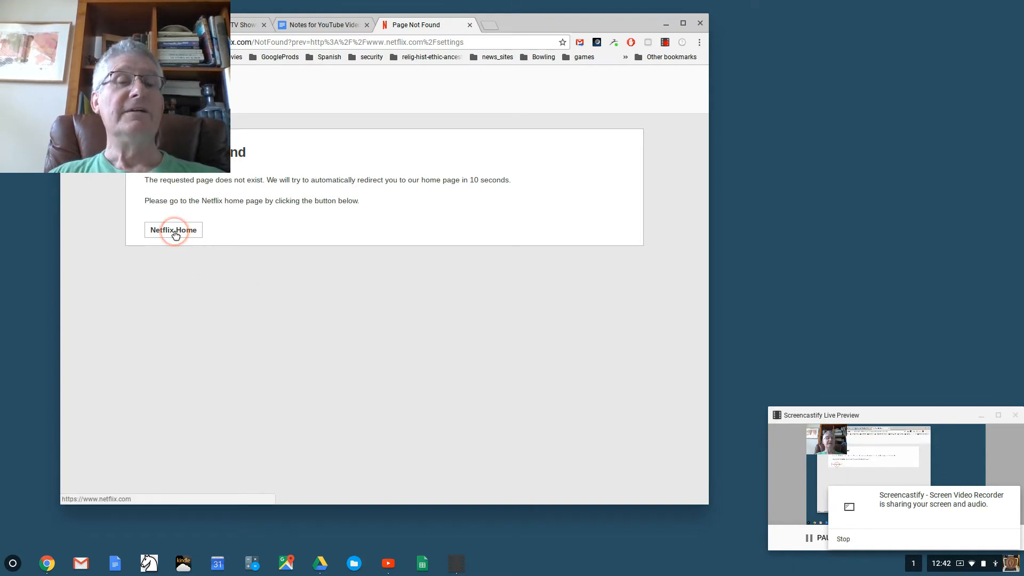
left_click(173, 231)
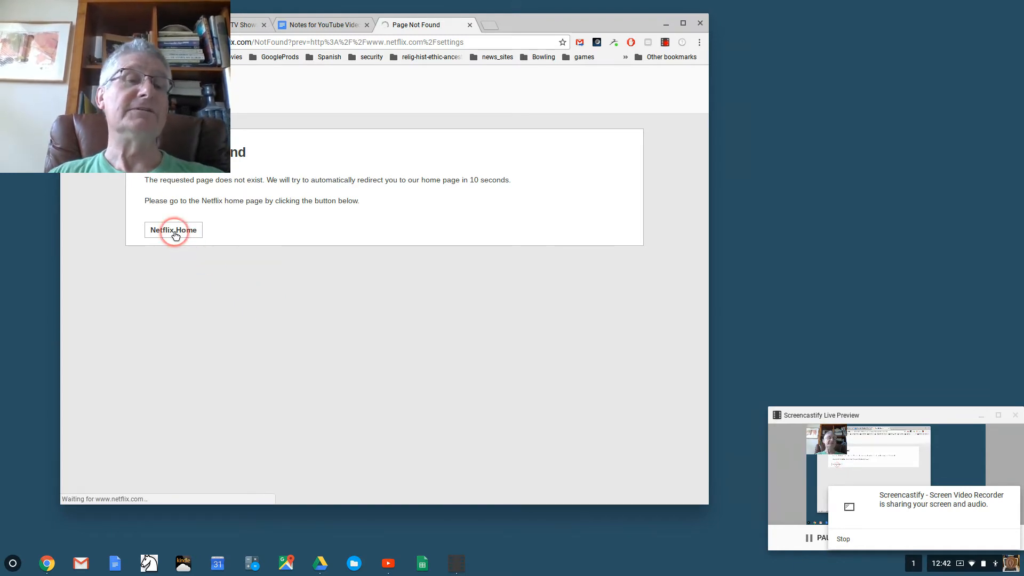
left_click(173, 231)
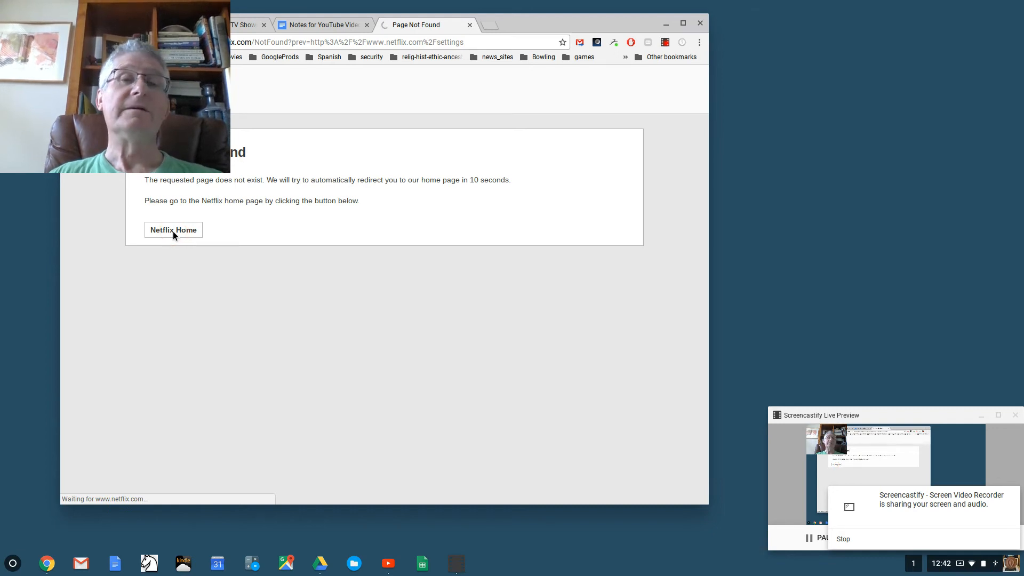
left_click(172, 231)
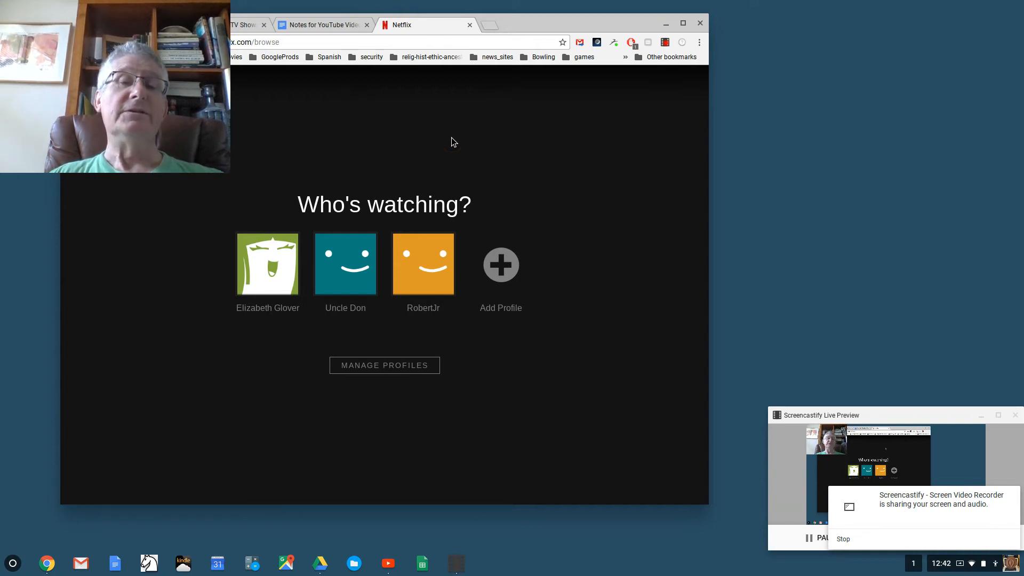
mouse_move(267, 264)
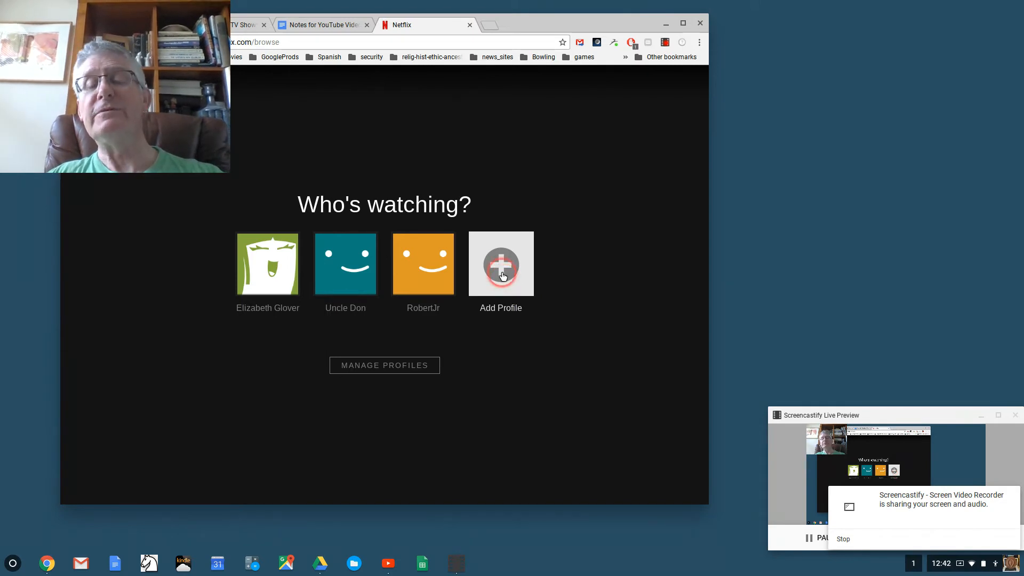
Create a new Netflix profile named Dad and save it
left_click(501, 263)
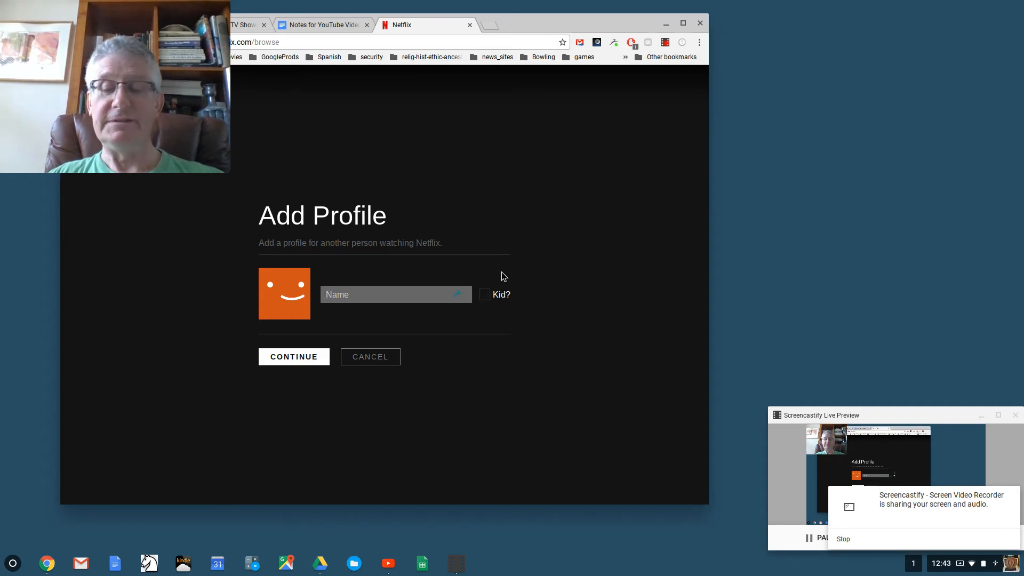
type("Dad")
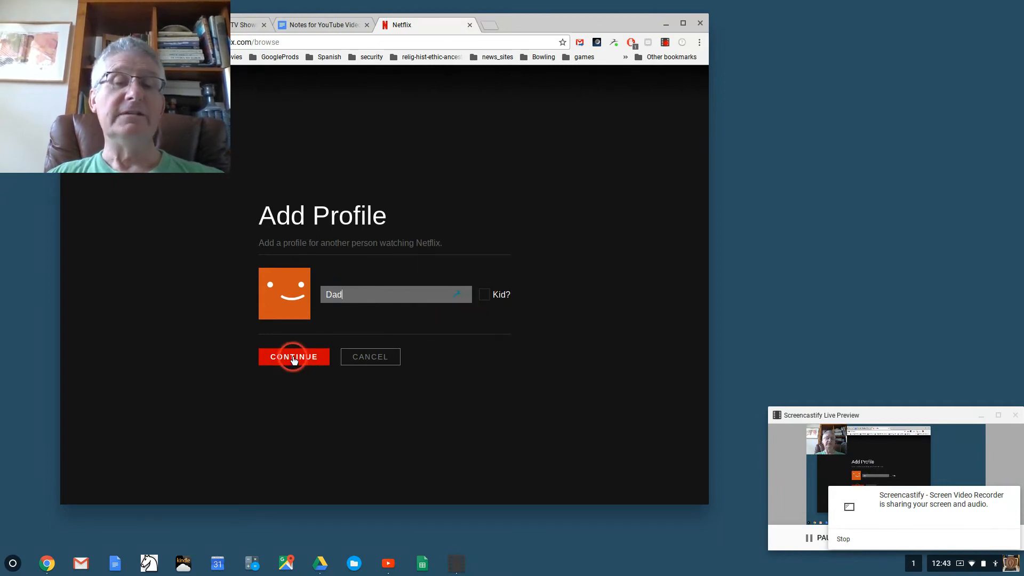
left_click(295, 356)
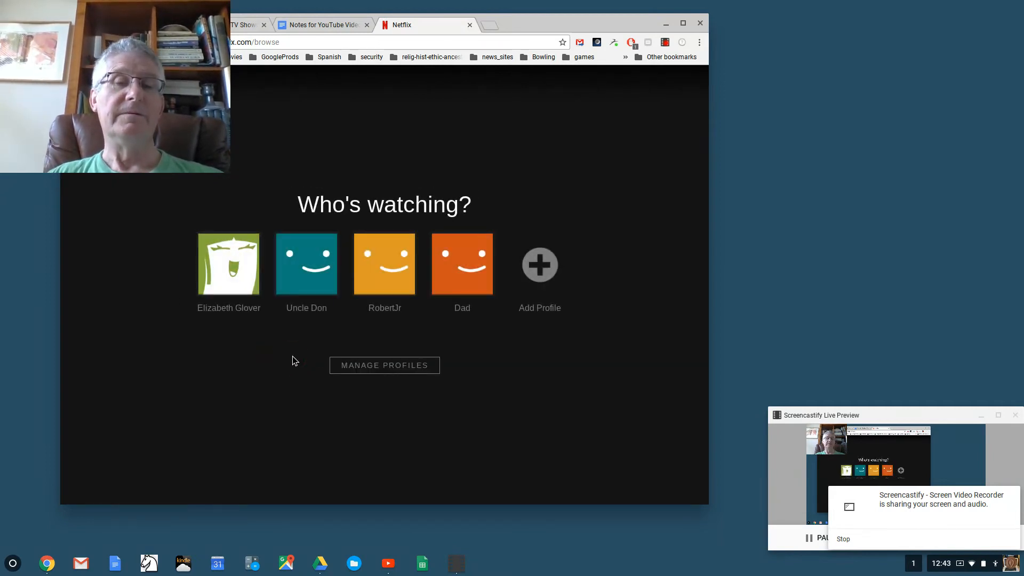
left_click(228, 263)
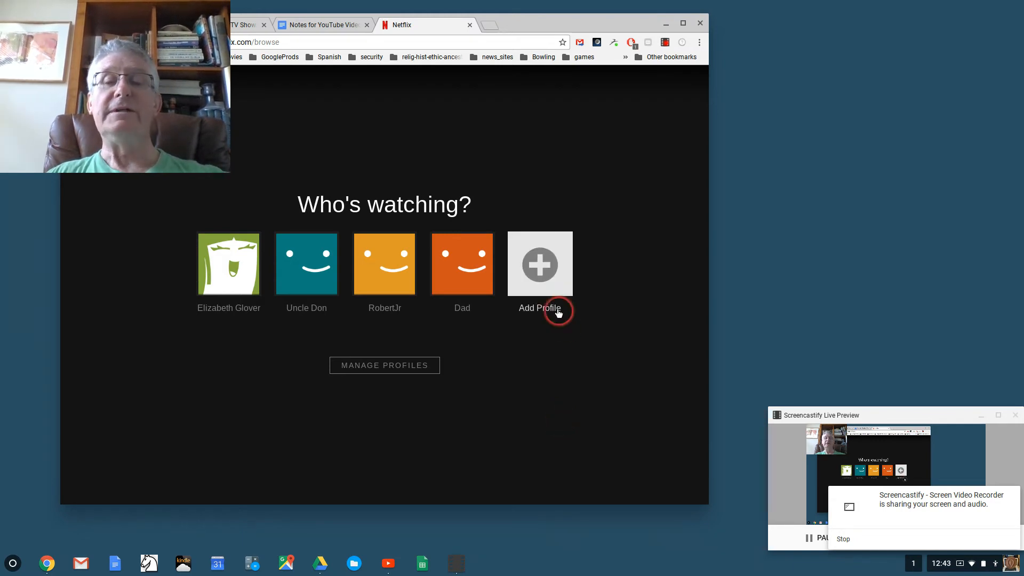
Create another profile named Liz (Dad's Wife) and finish managing profiles
left_click(539, 264)
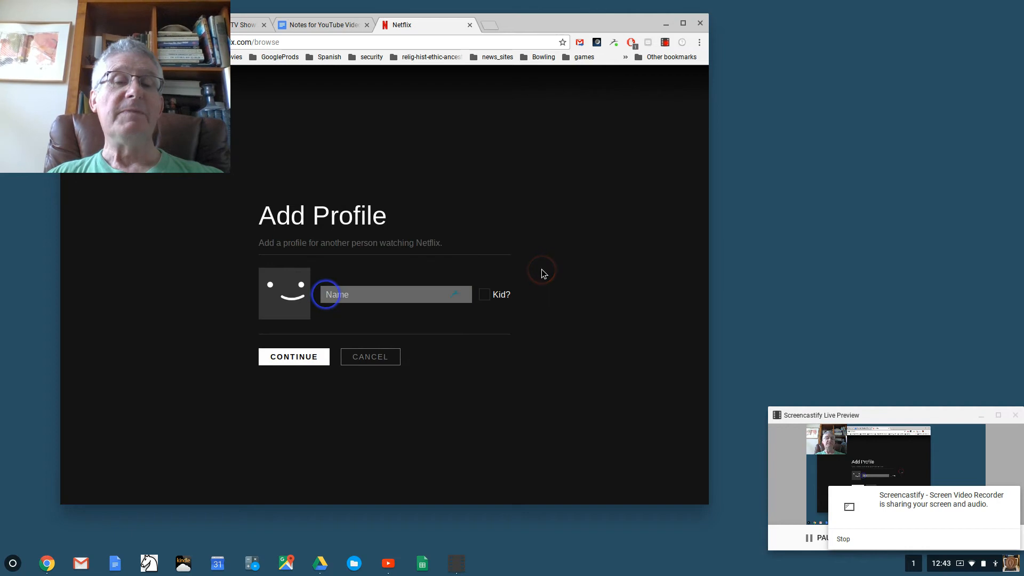
type("Liz")
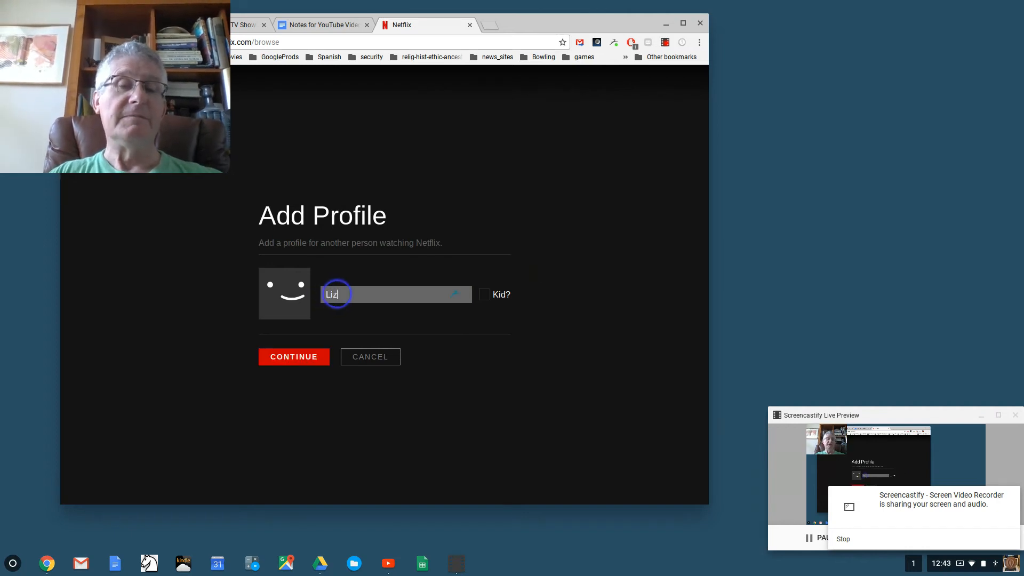
type("(")
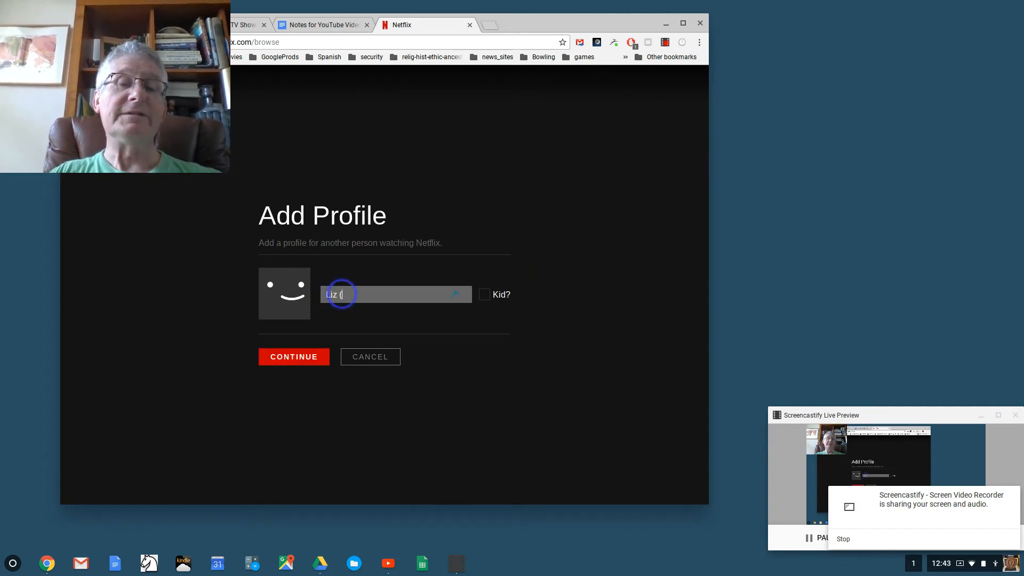
type("Dad's Wife)")
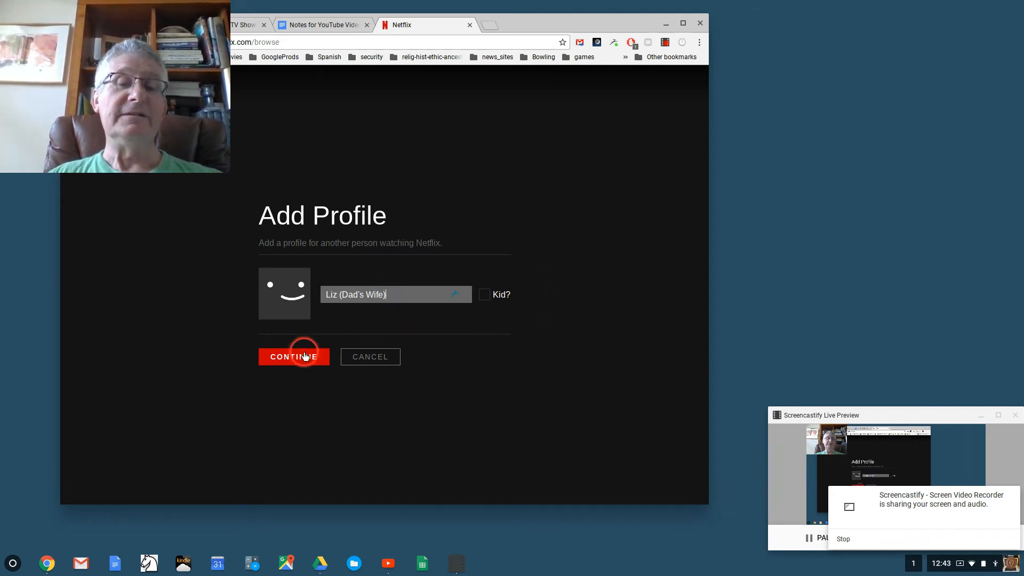
left_click(294, 357)
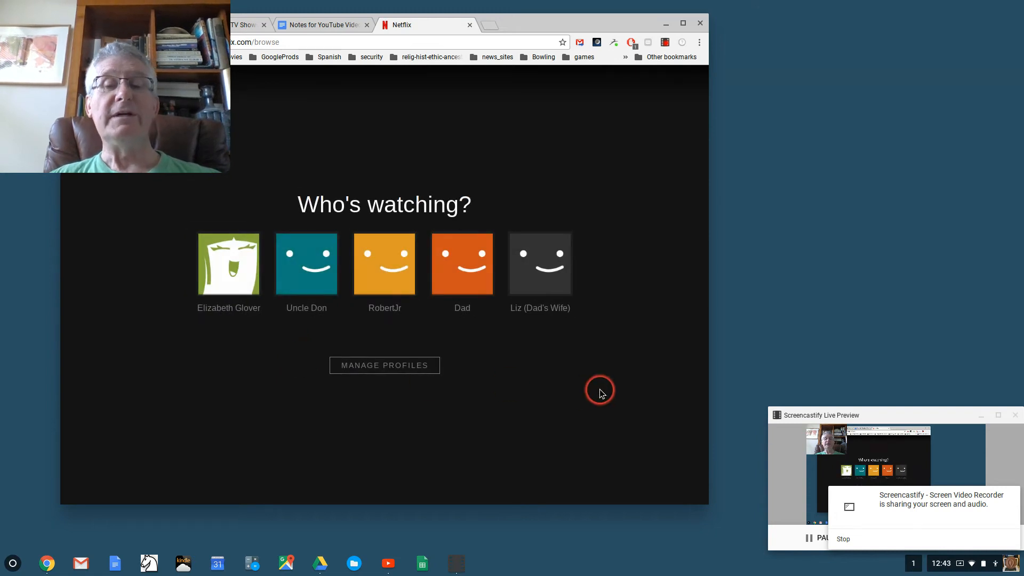
mouse_move(539, 263)
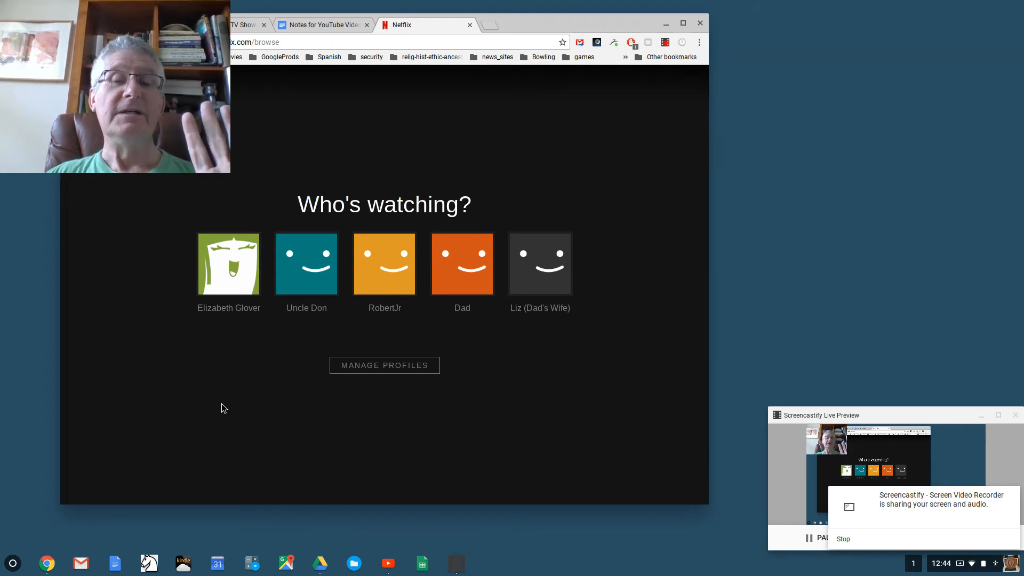
left_click(228, 264)
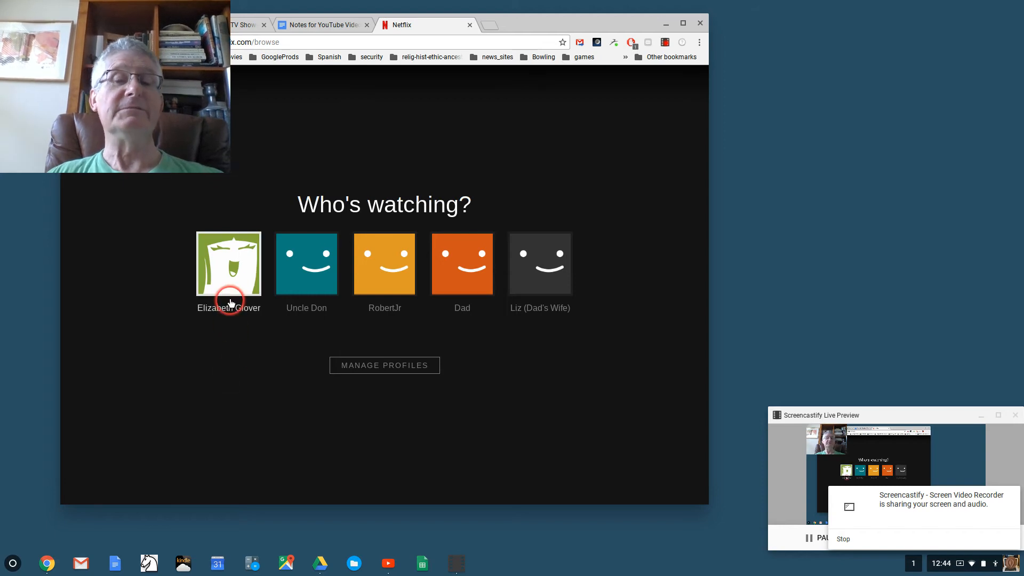
Enter the first profile's home page and scroll through its rows of shows
left_click(228, 264)
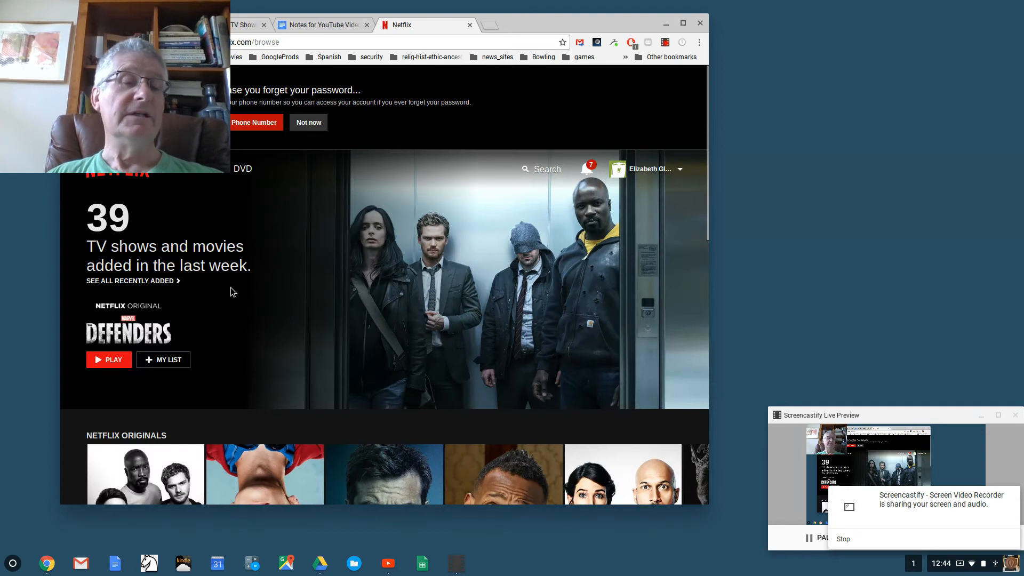
scroll("down", 3)
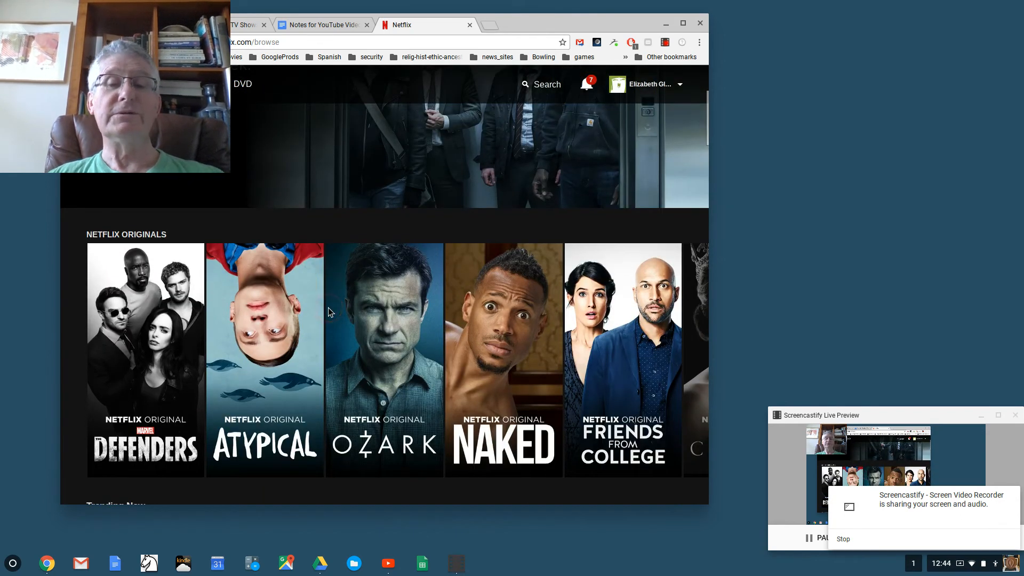
scroll("down", 3)
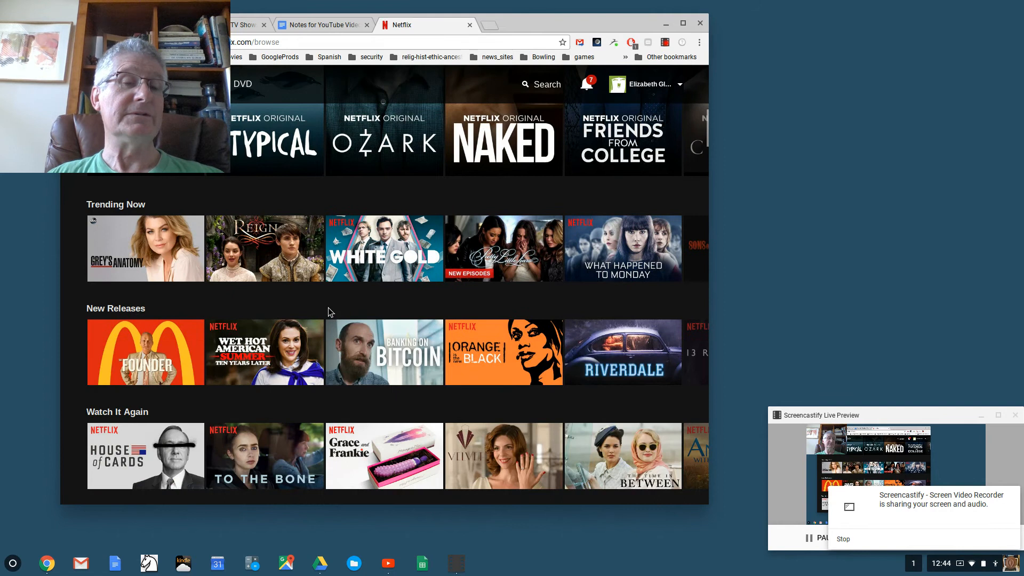
scroll("down", 3)
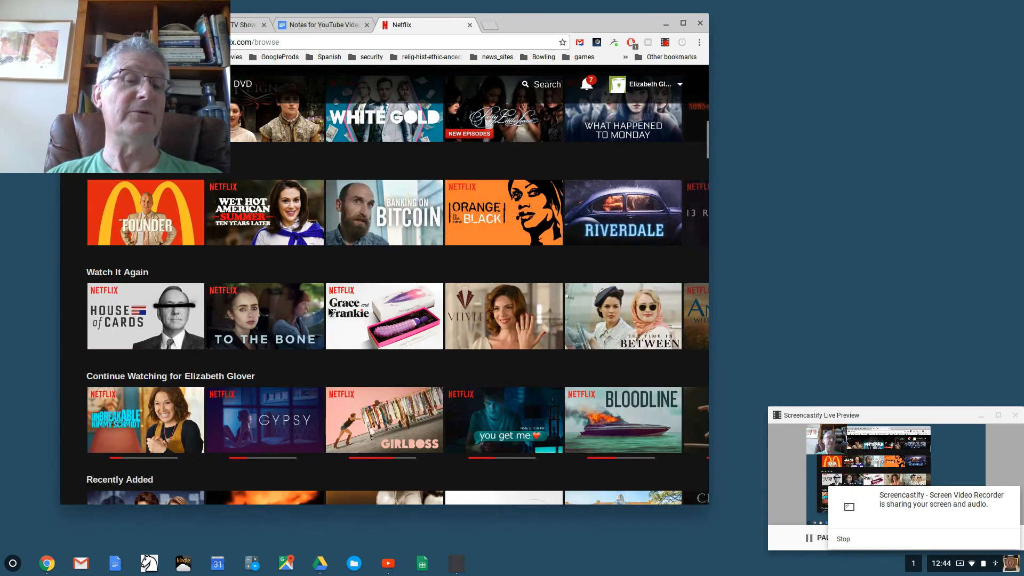
scroll("down", 3)
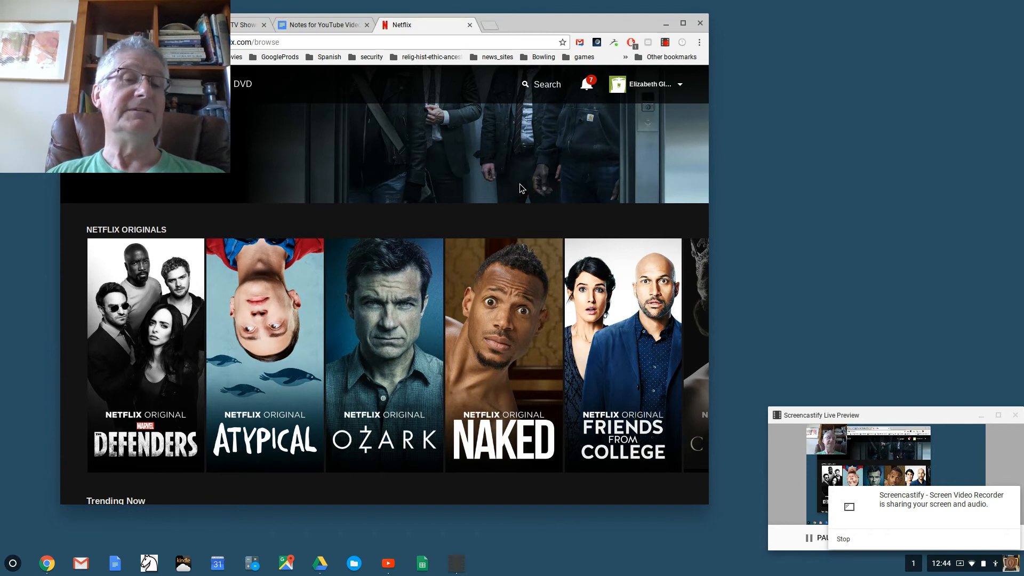
scroll("down", 3)
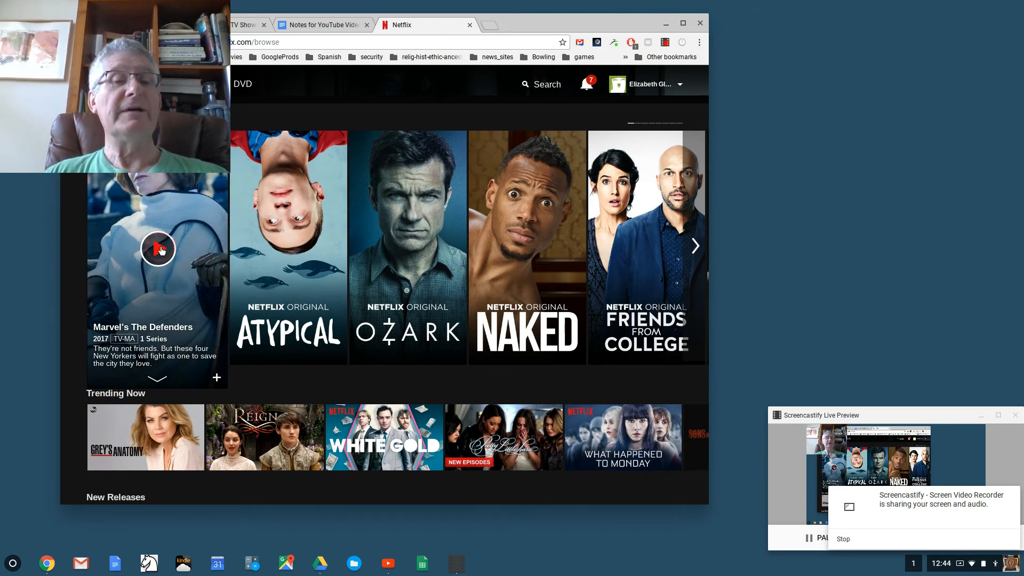
Play The Defenders episode 1 and allow device verification for protected playback
left_click(158, 250)
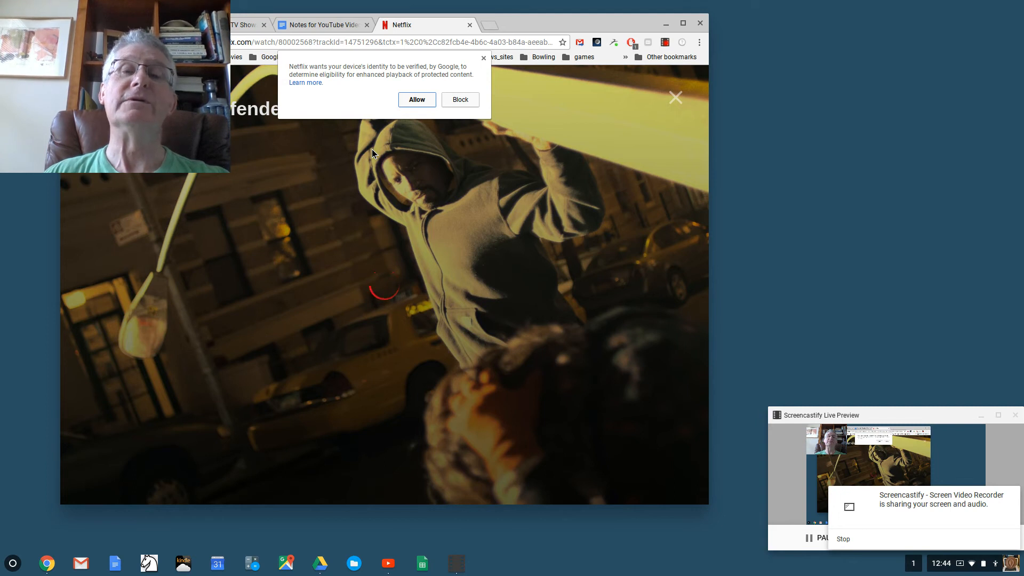
left_click(416, 99)
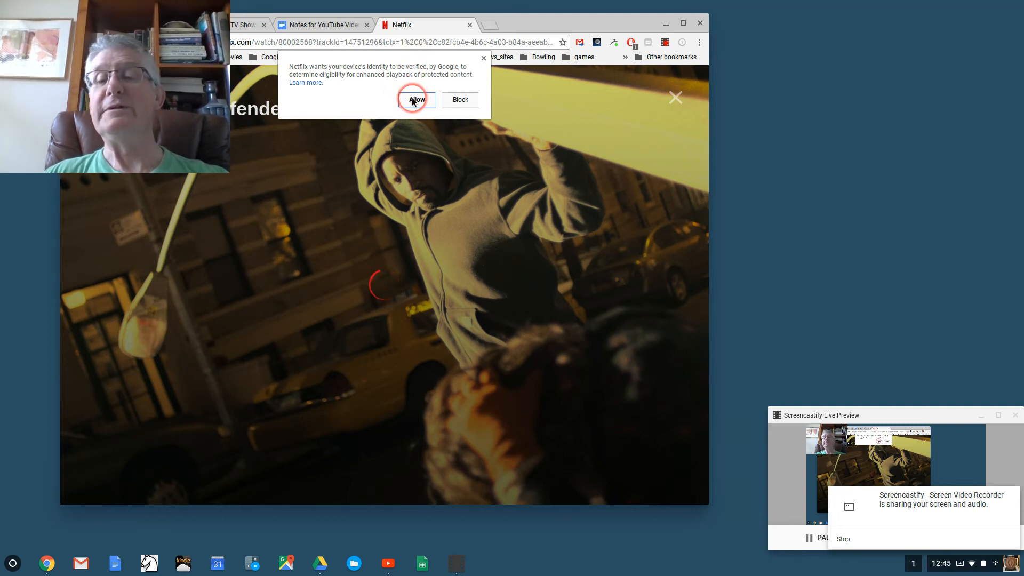
left_click(416, 100)
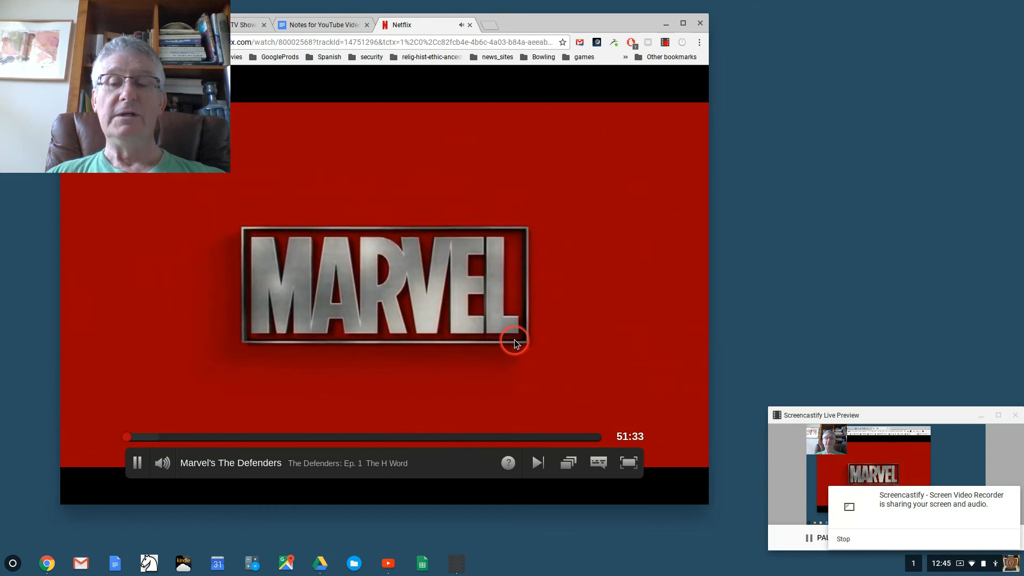
mouse_move(593, 292)
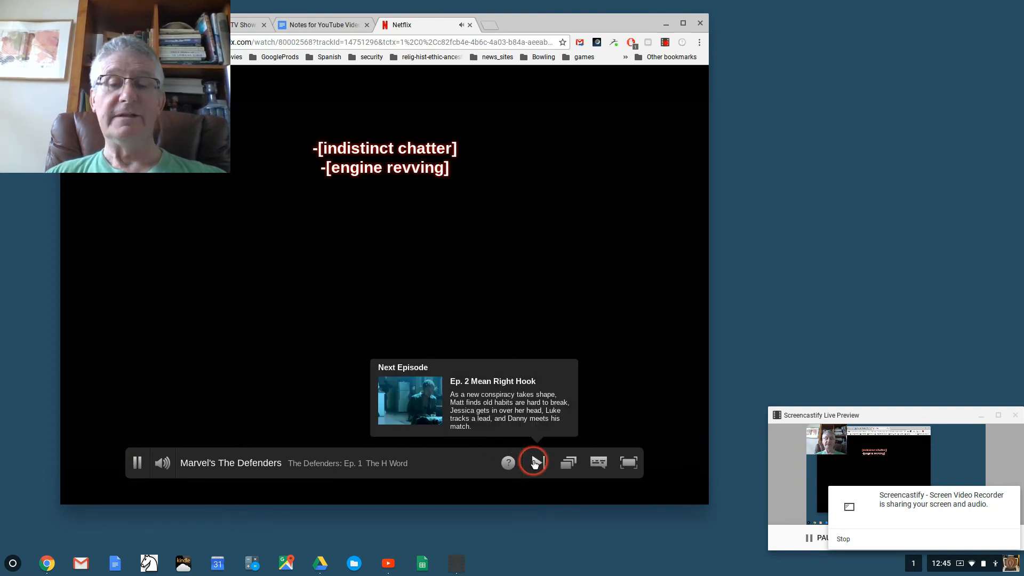
Keep English [CC] subtitles on for The Defenders, scrub playback back and pause the episode
left_click(597, 463)
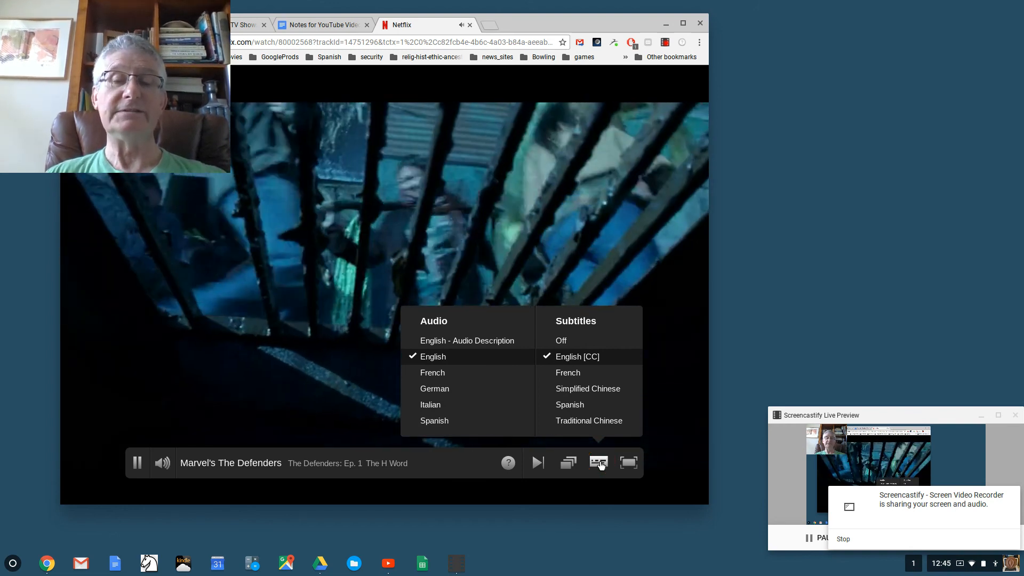
left_click(597, 463)
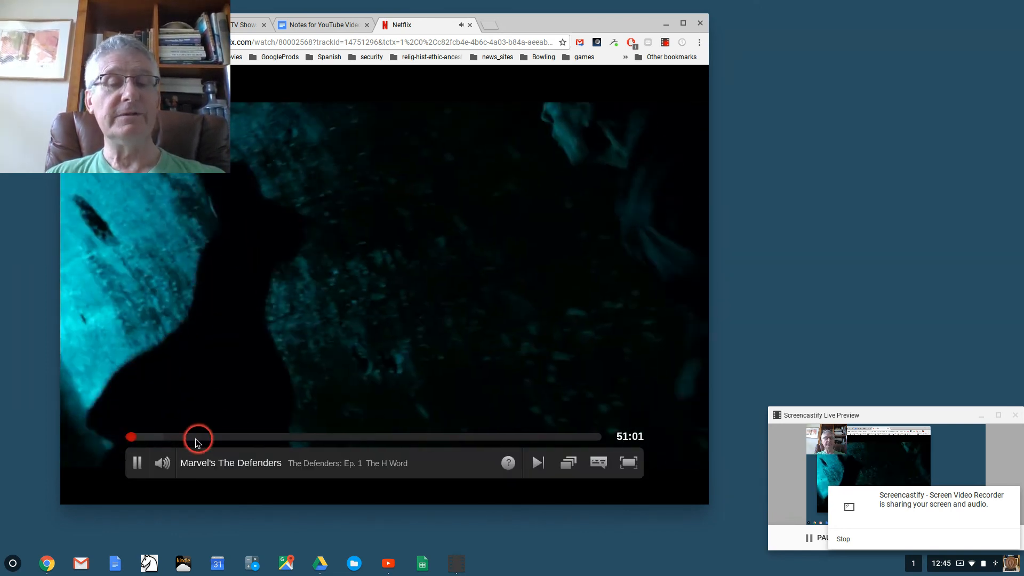
left_click(138, 463)
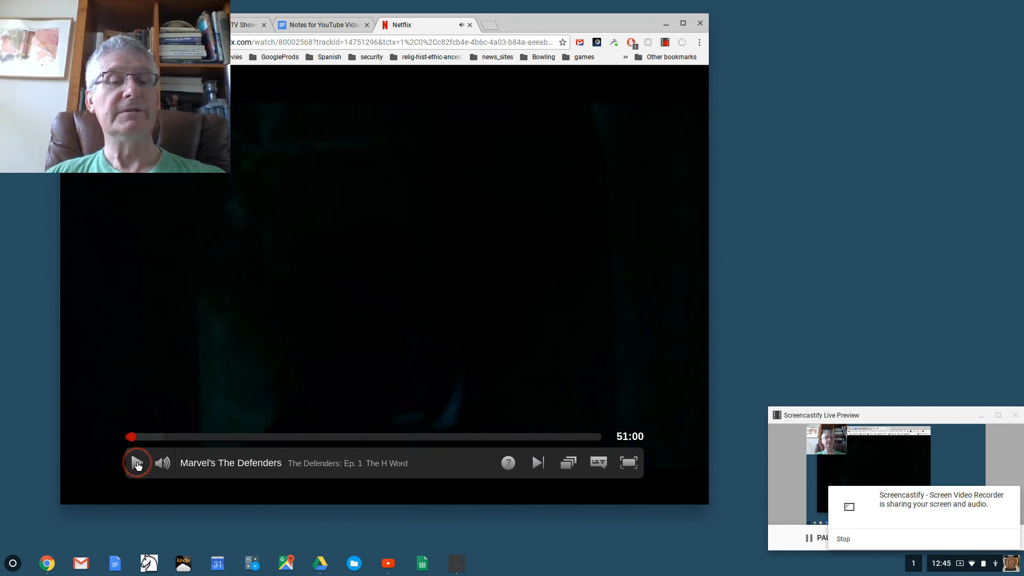
left_click(137, 463)
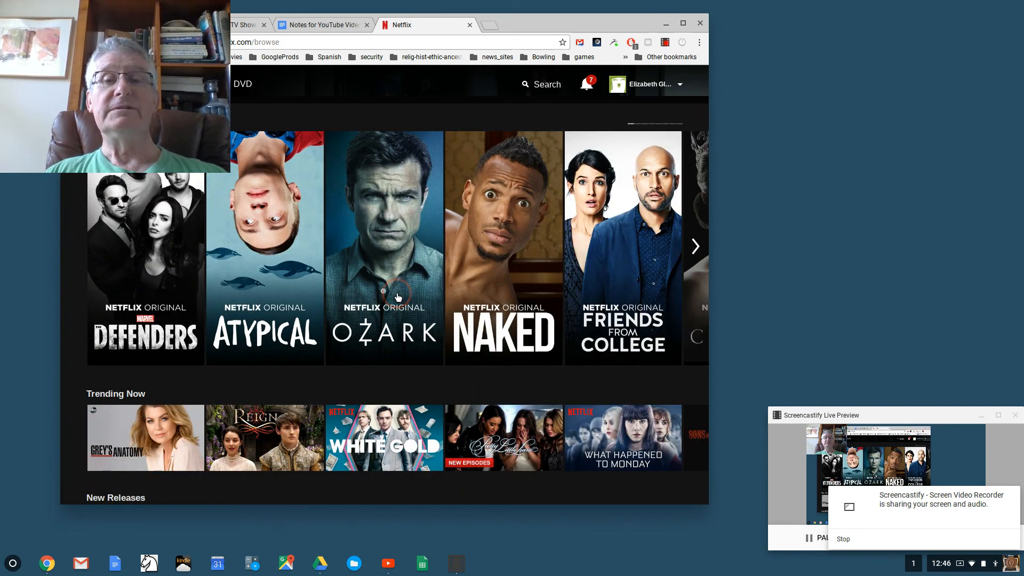
Search the Netflix catalogue for 'rocky' and show the matching titles
scroll("down", 3)
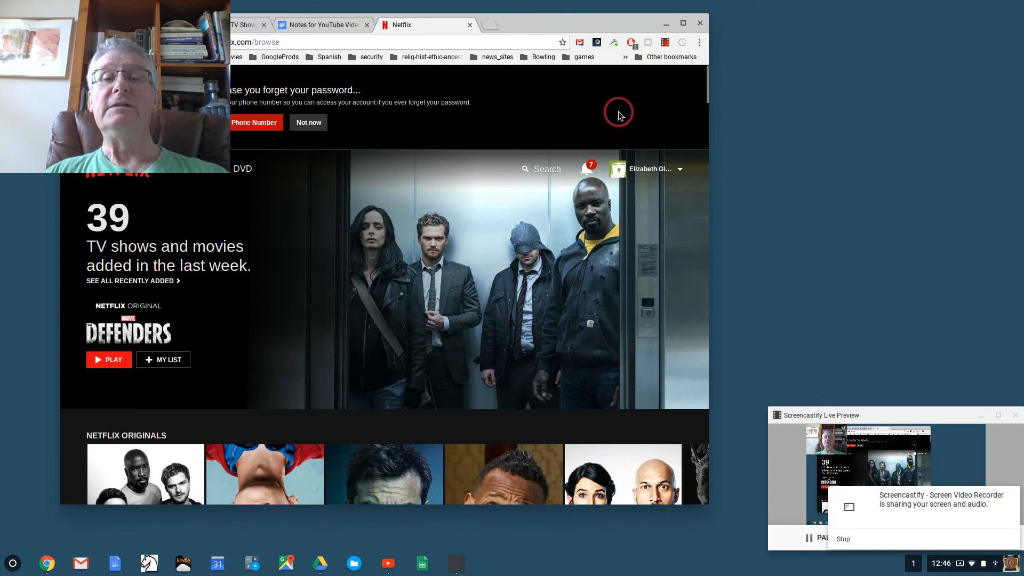
mouse_move(554, 281)
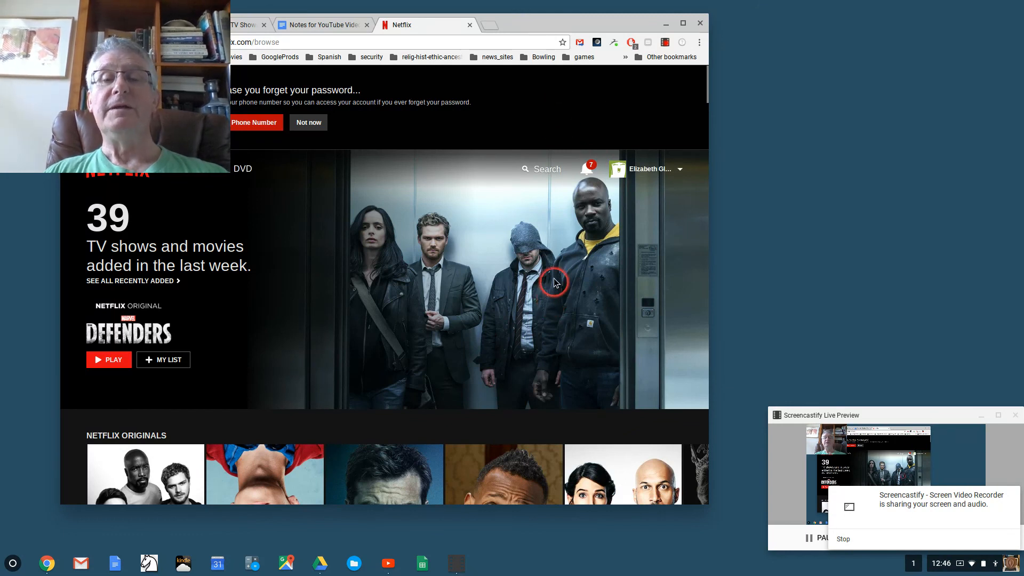
left_click(526, 169)
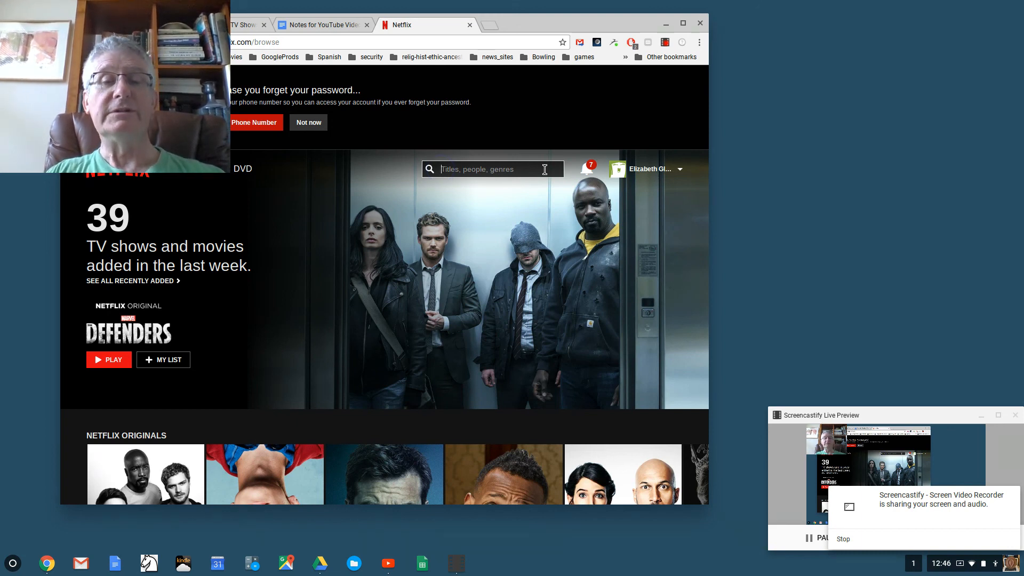
type("rocky")
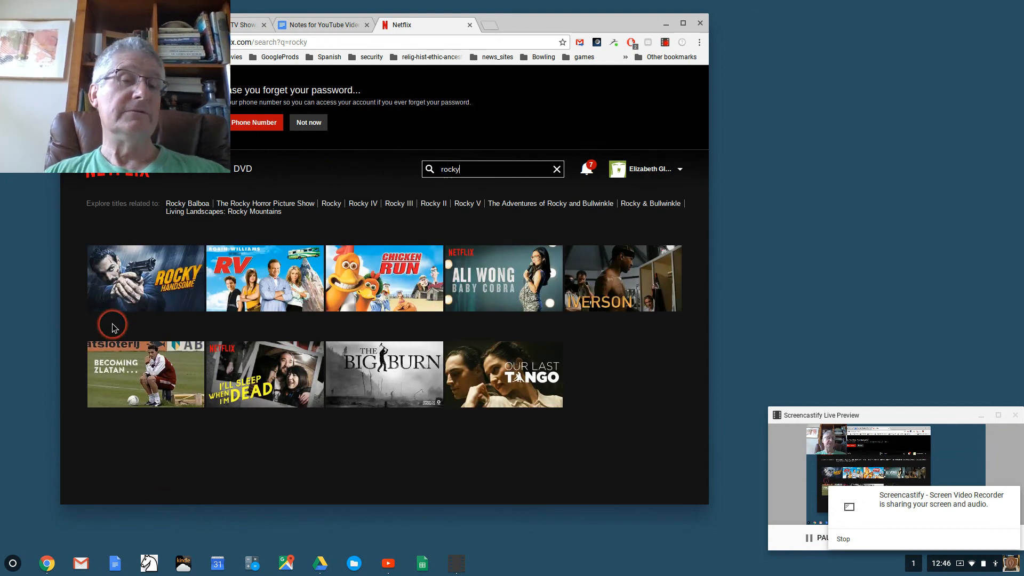
mouse_move(371, 317)
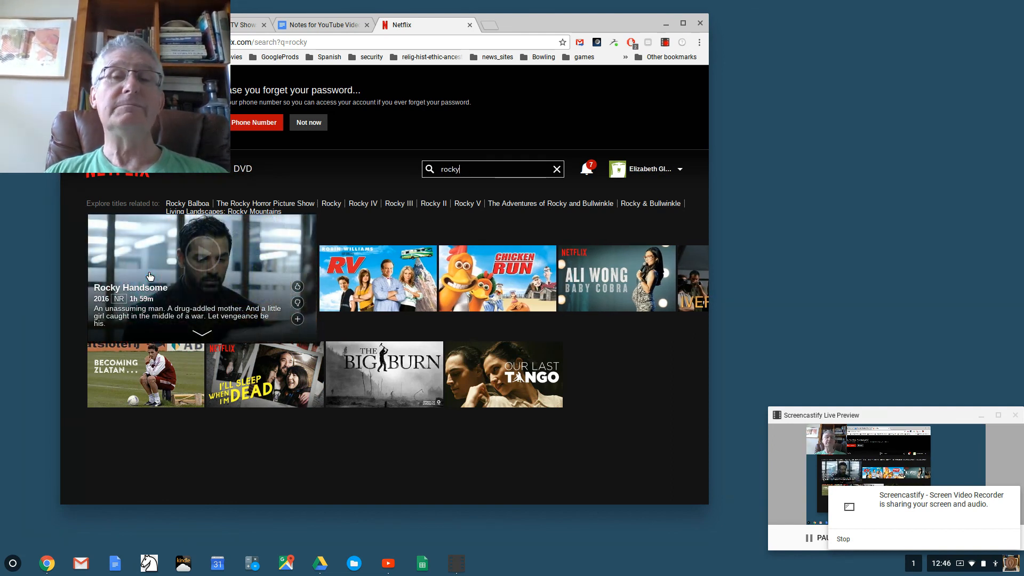
mouse_move(400, 220)
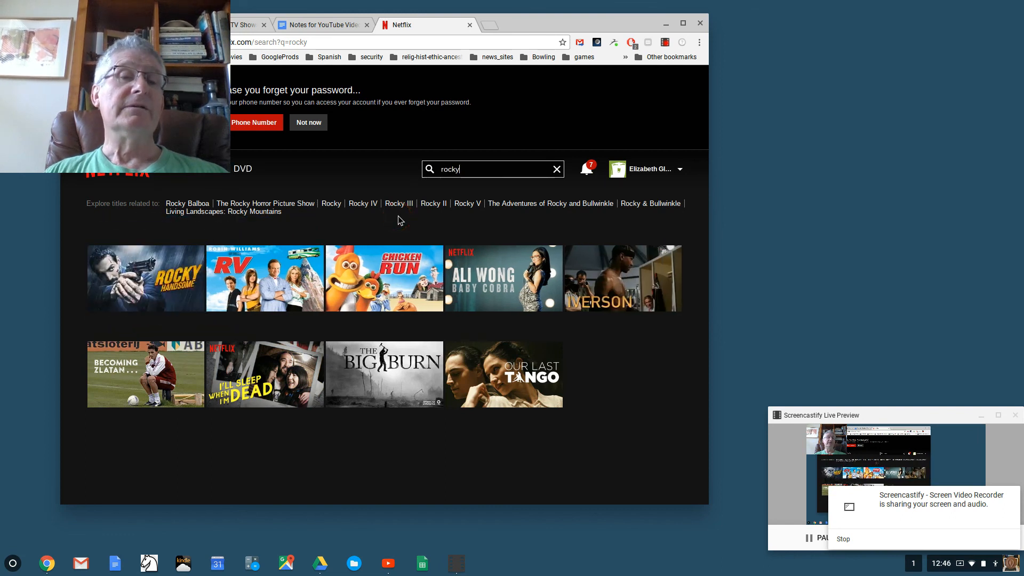